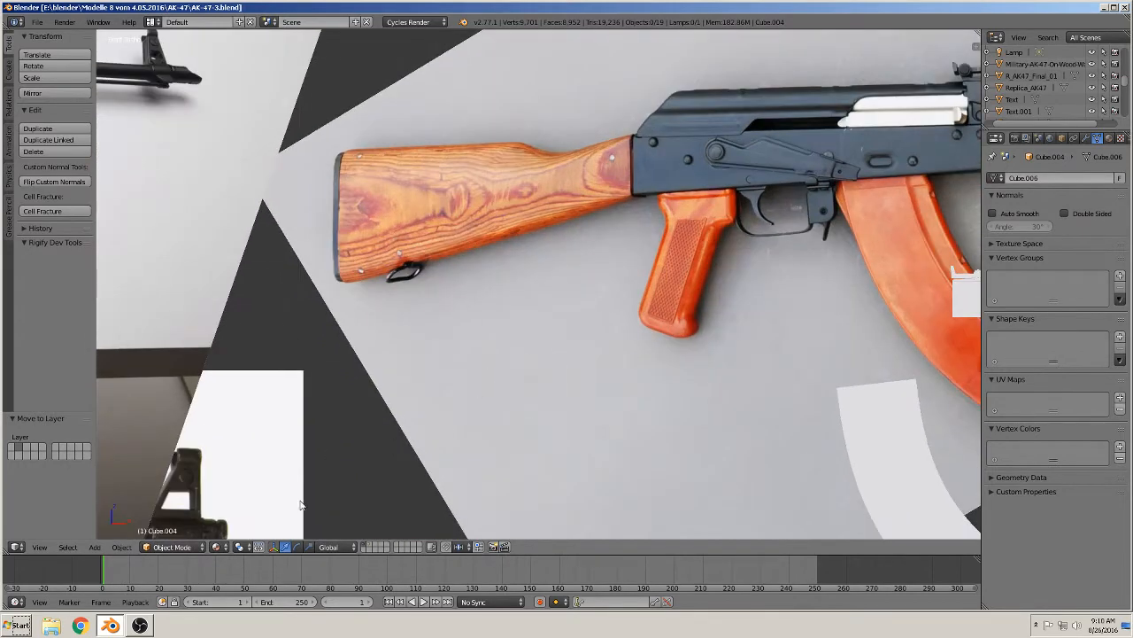
- Add a cube and flatten it into a slab over the buttstock in front view
left_click(95, 546)
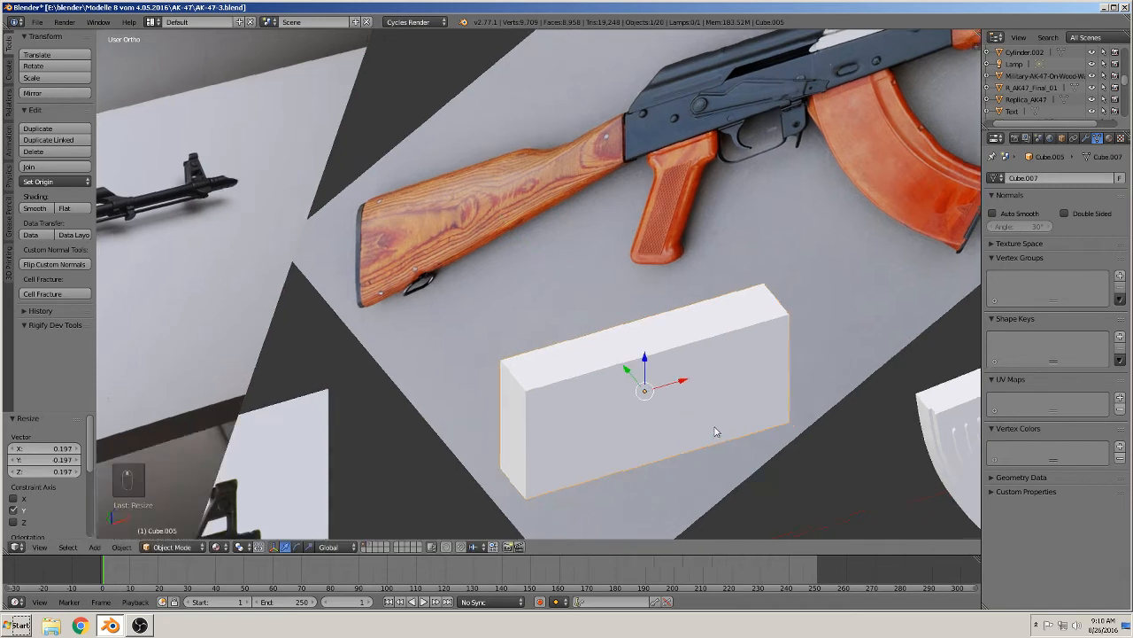
key("KP_1")
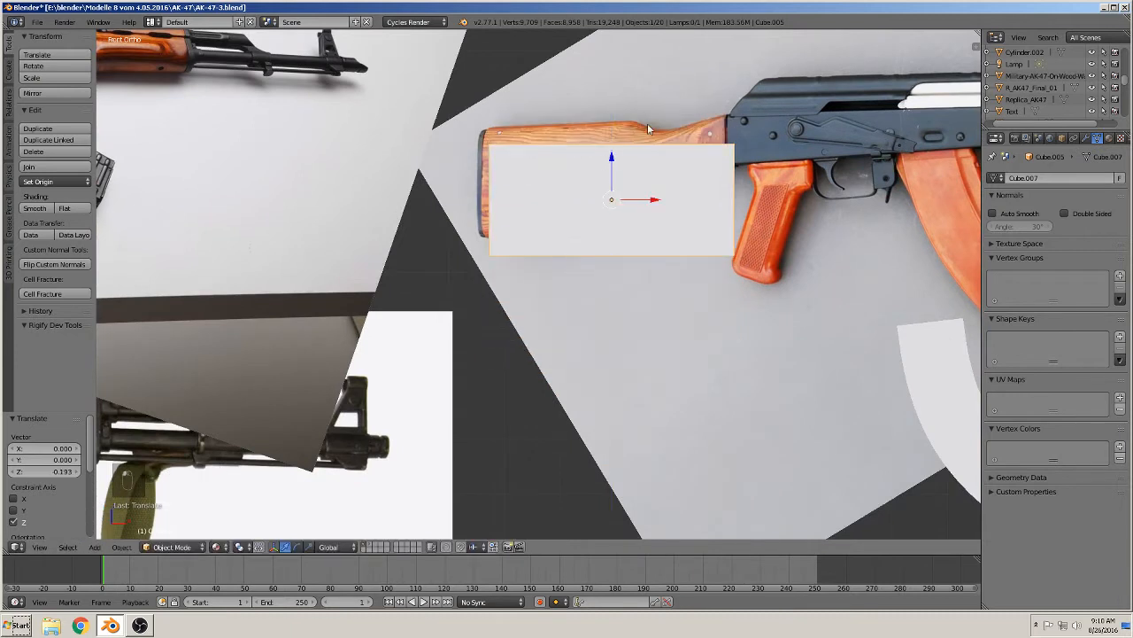
key("Tab")
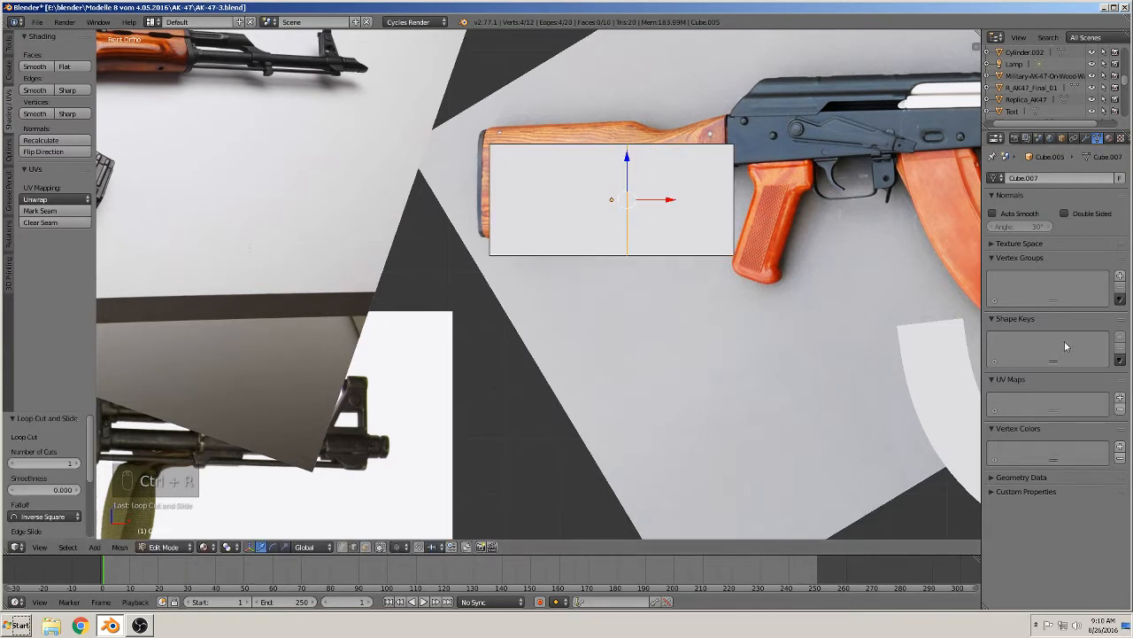
- Add a Subdivision Surface modifier with raised level and smooth shading, then move the block below the stock
key("Tab")
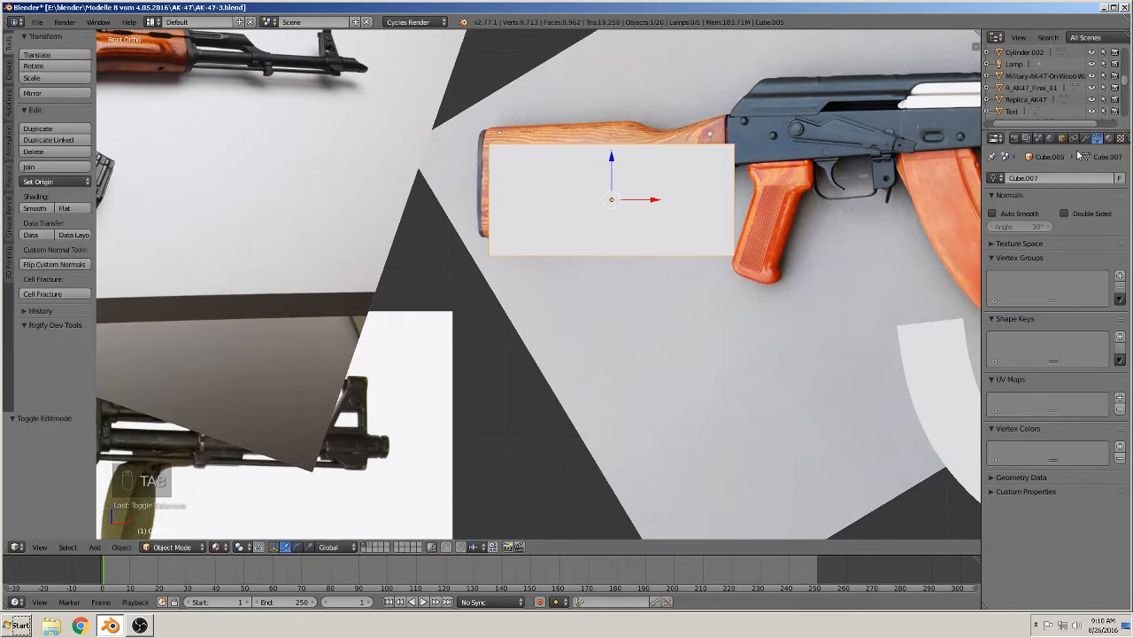
left_click(1049, 178)
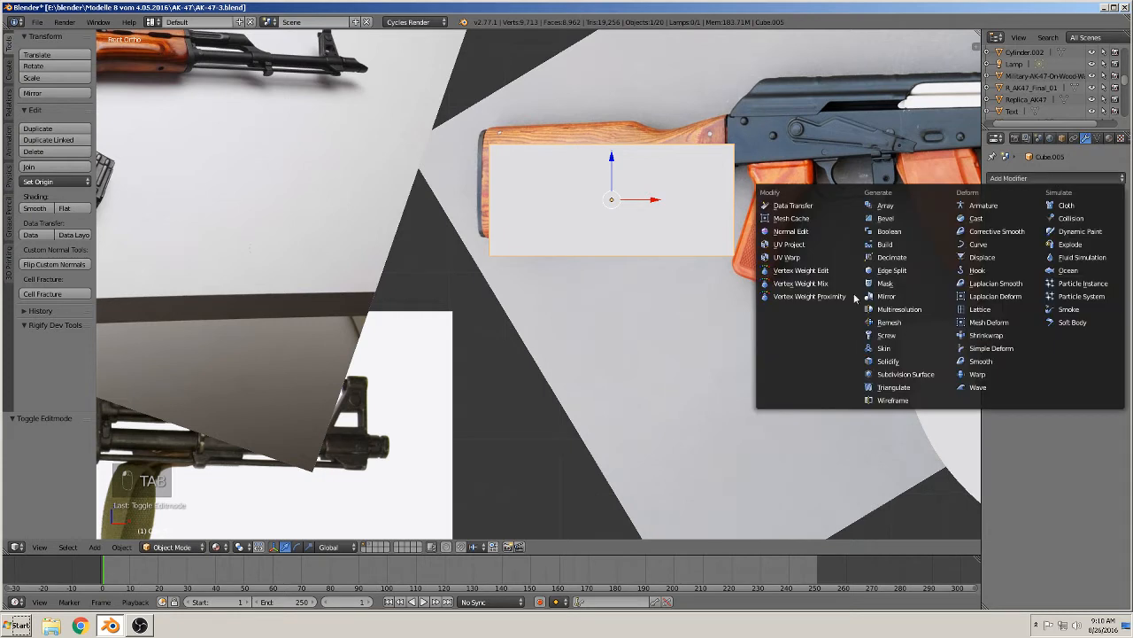
left_click(904, 372)
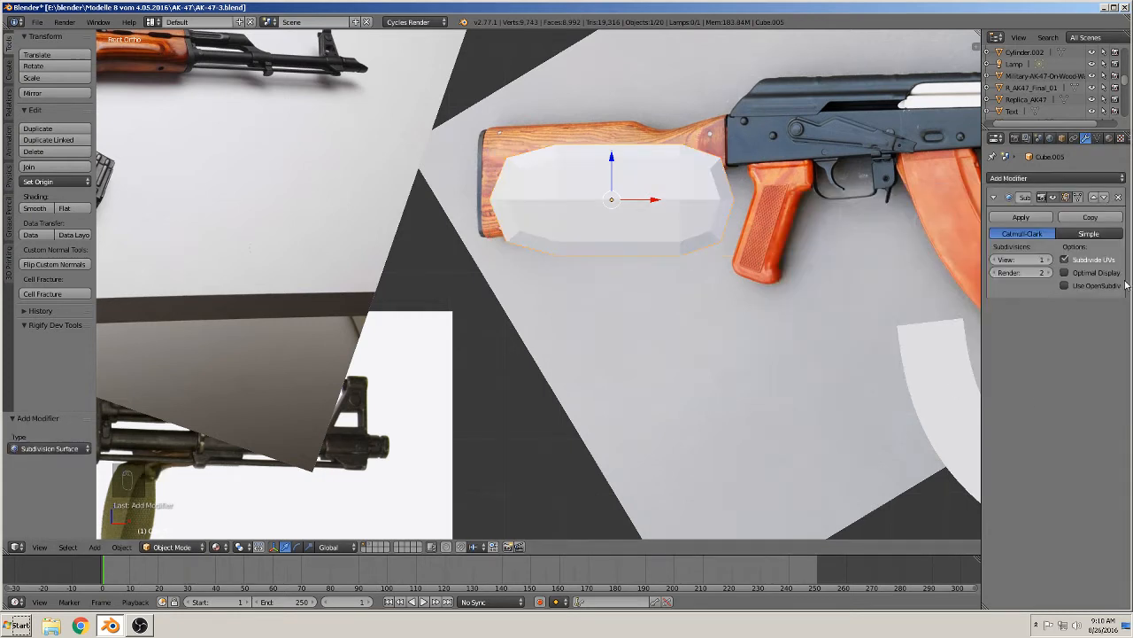
left_click(1024, 258)
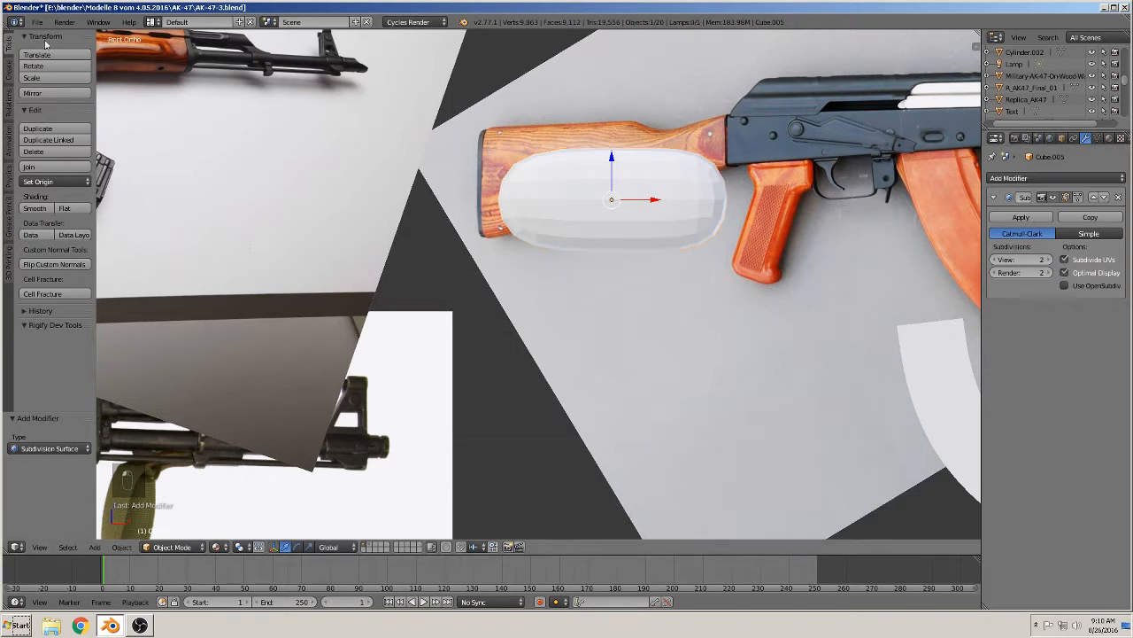
left_click(35, 209)
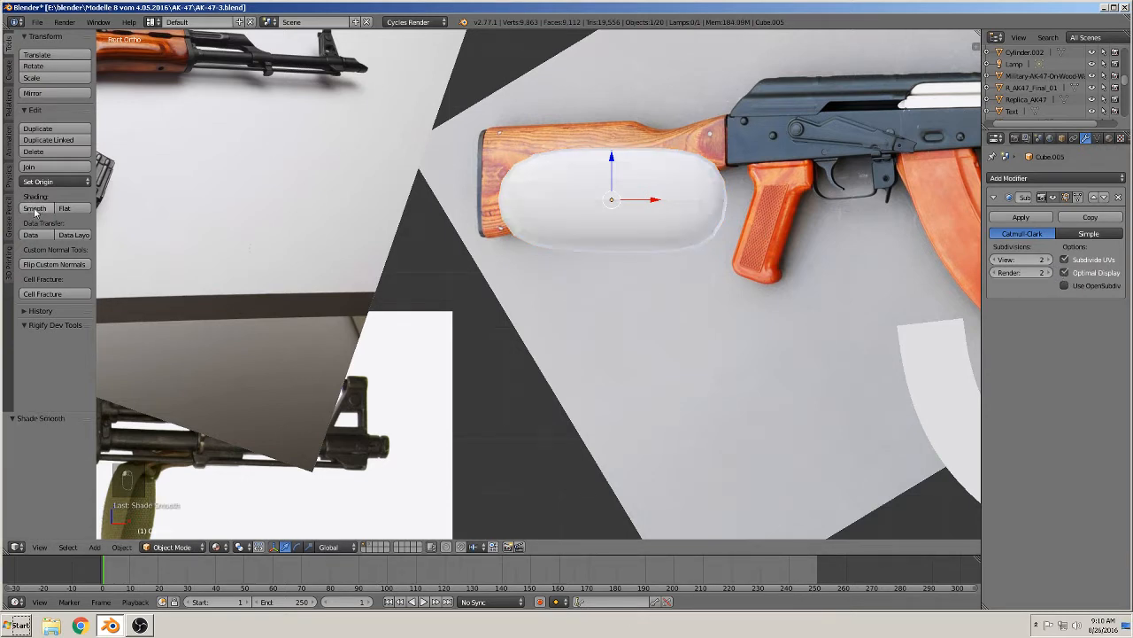
left_click_drag(611, 198, 611, 350)
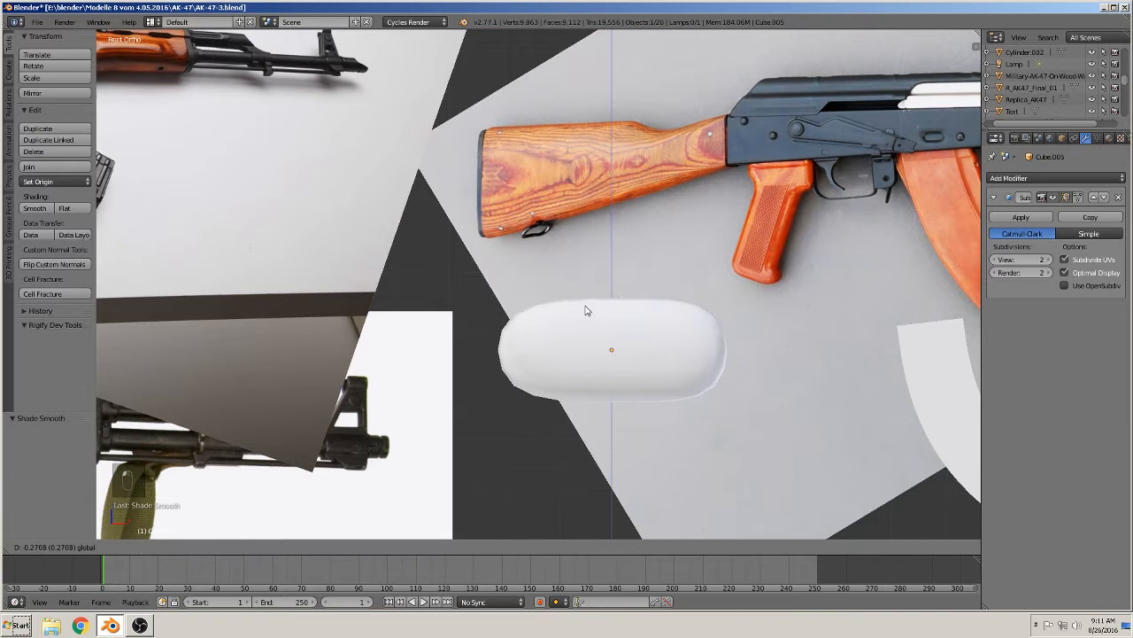
- Extrude and loop-cut the block into a taller rear section and narrower front section
key("Tab")
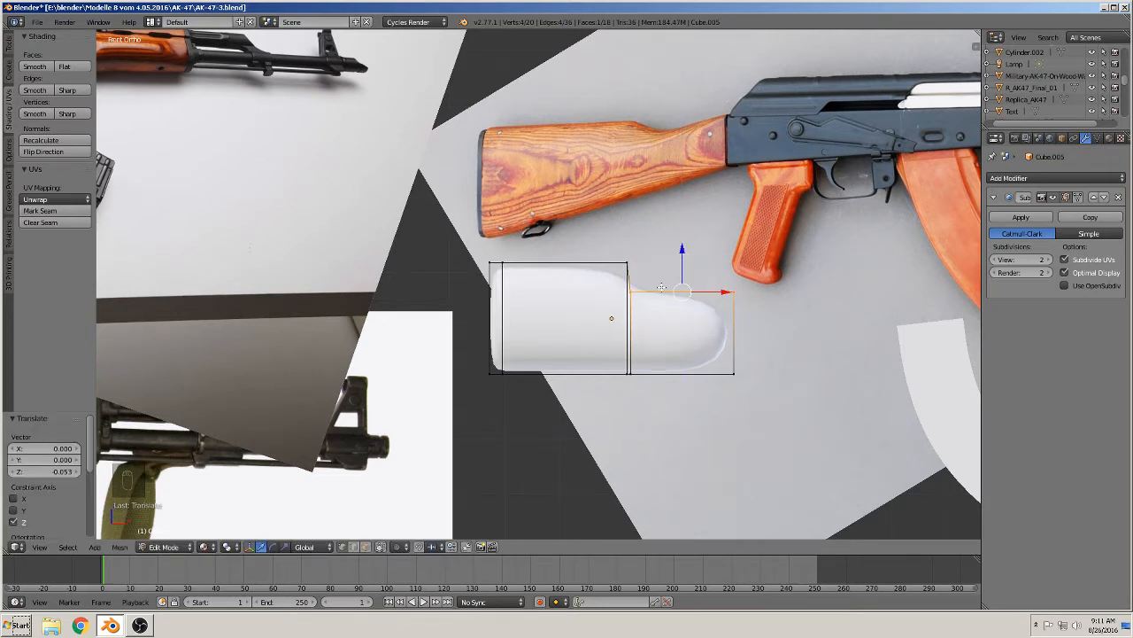
key("a")
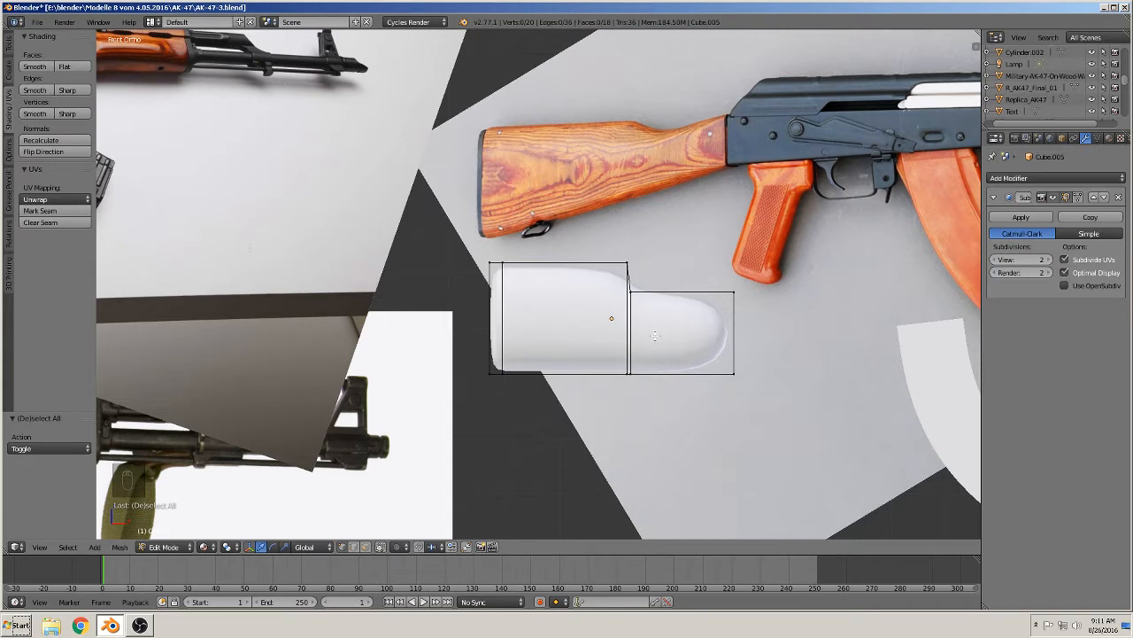
mouse_move(733, 107)
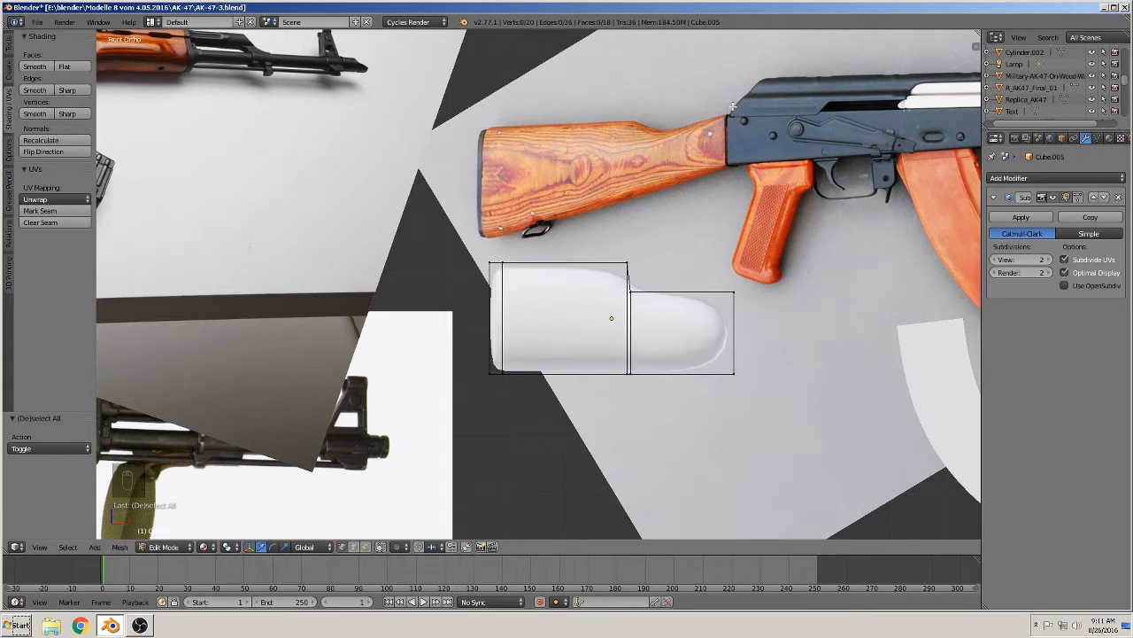
mouse_move(698, 290)
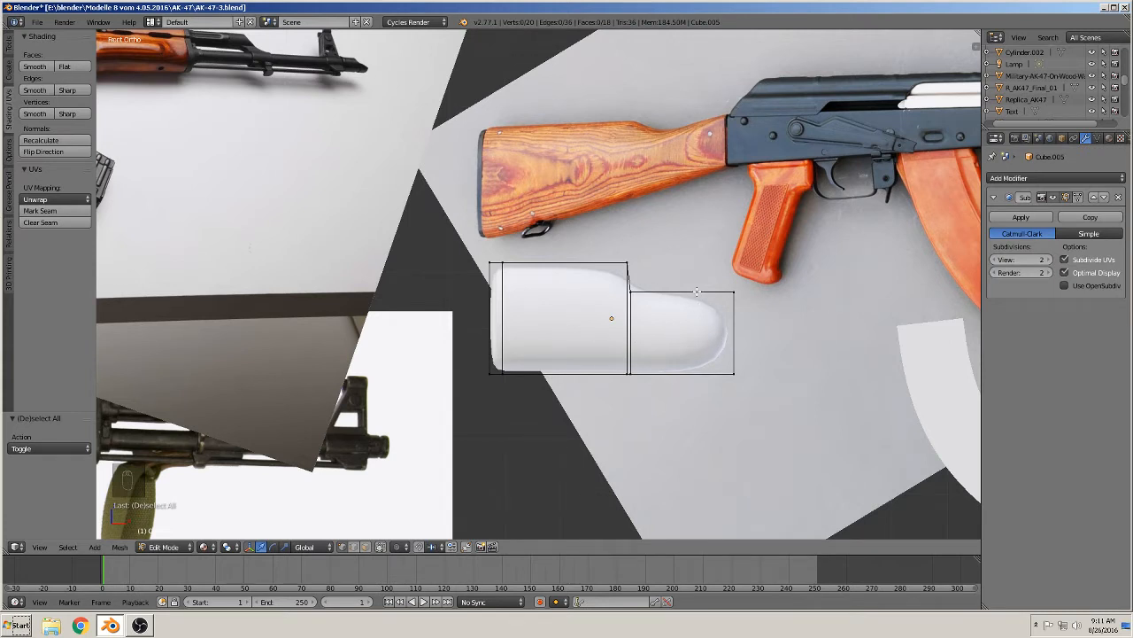
key("ctrl+r")
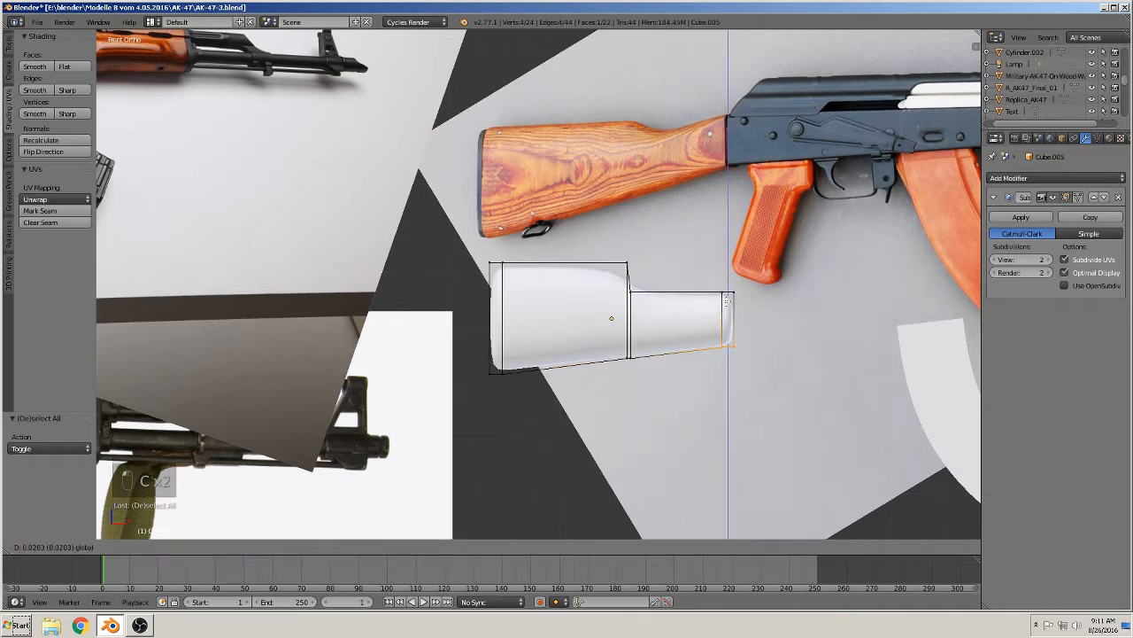
- Fit the block's vertices to the buttstock outline and set transform orientation to Normal
key("Tab")
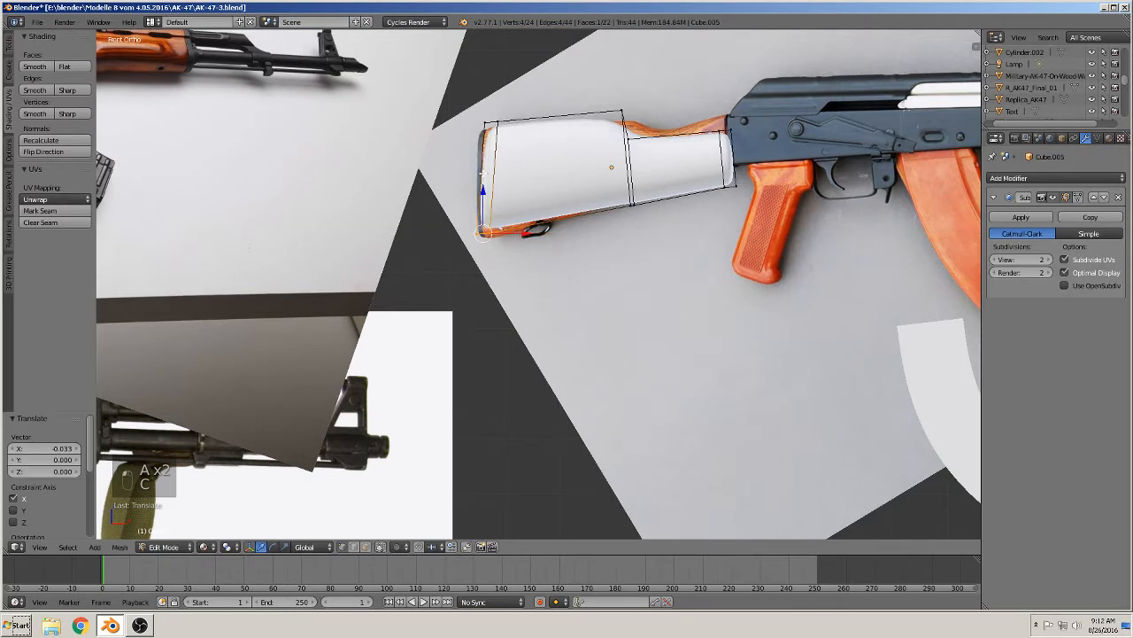
key("a")
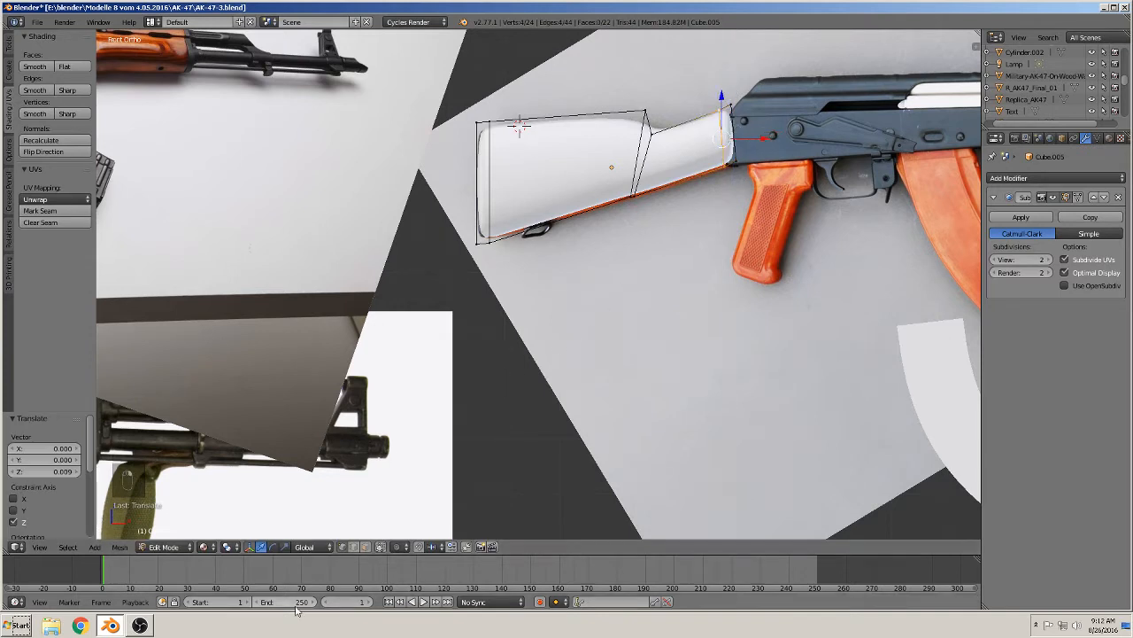
left_click(305, 545)
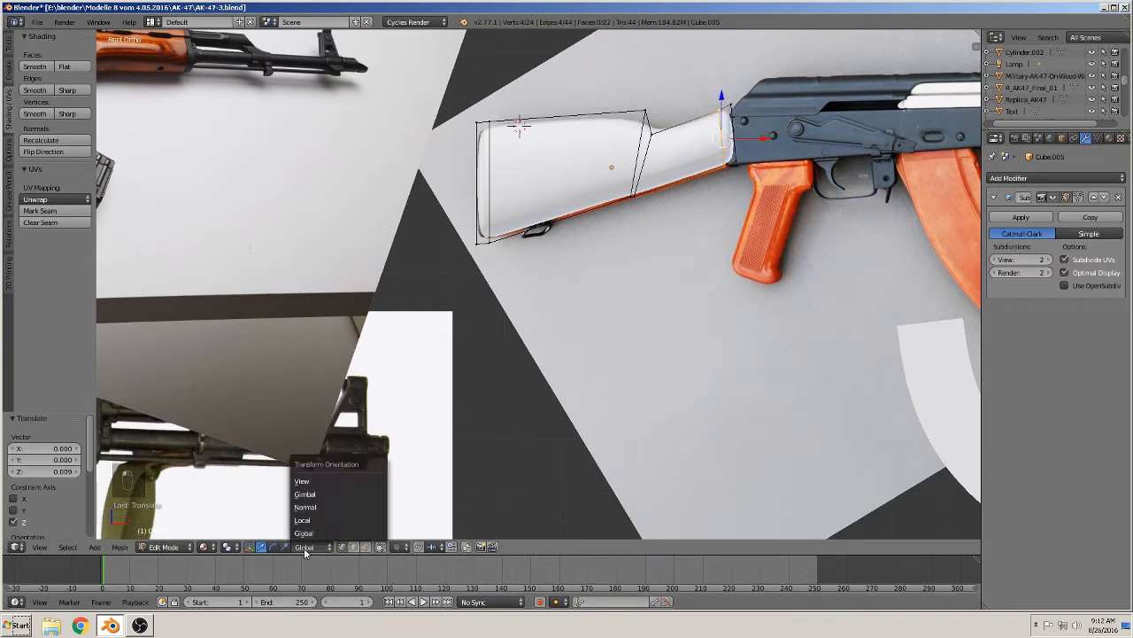
left_click(304, 507)
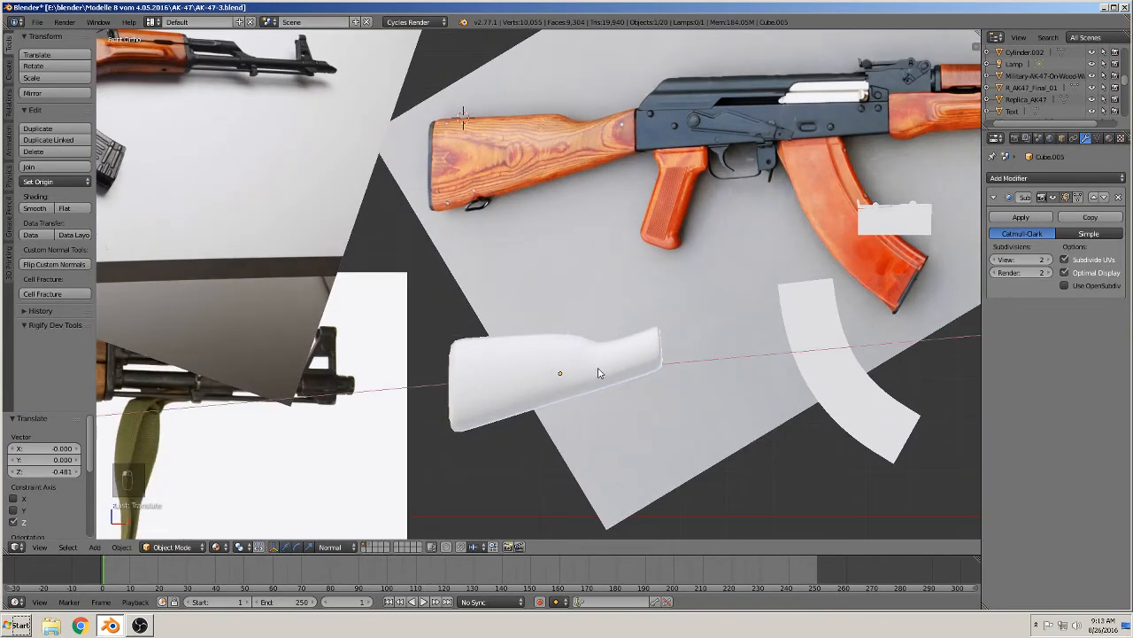
- Move the finished stock to the left and place the 3D cursor for the new grip block
left_click_drag(560, 372, 435, 382)
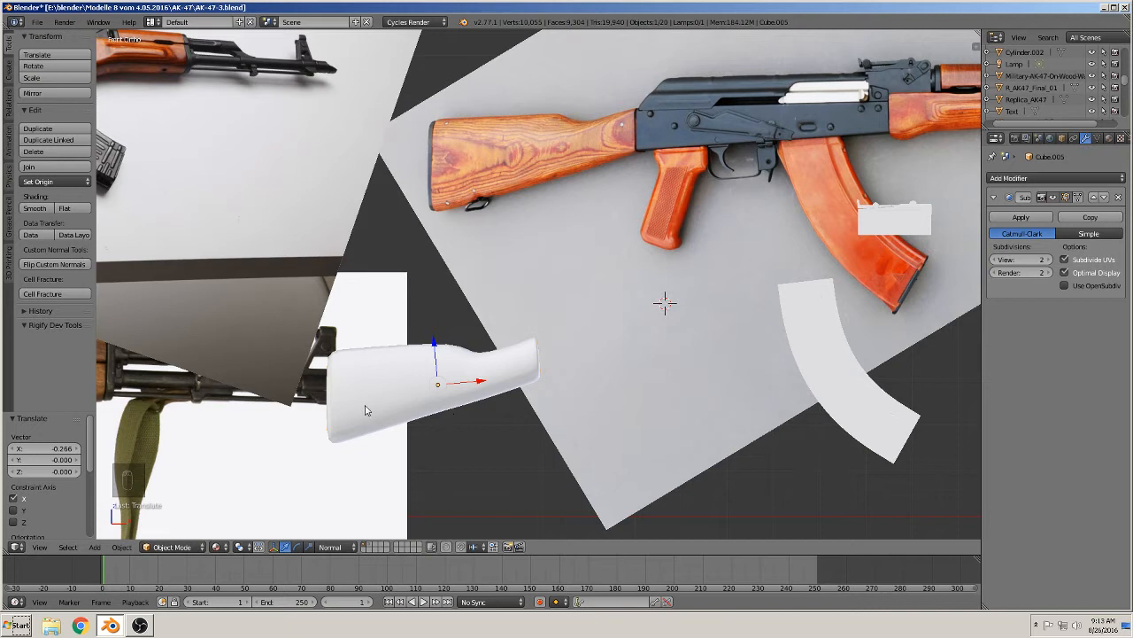
left_click(94, 546)
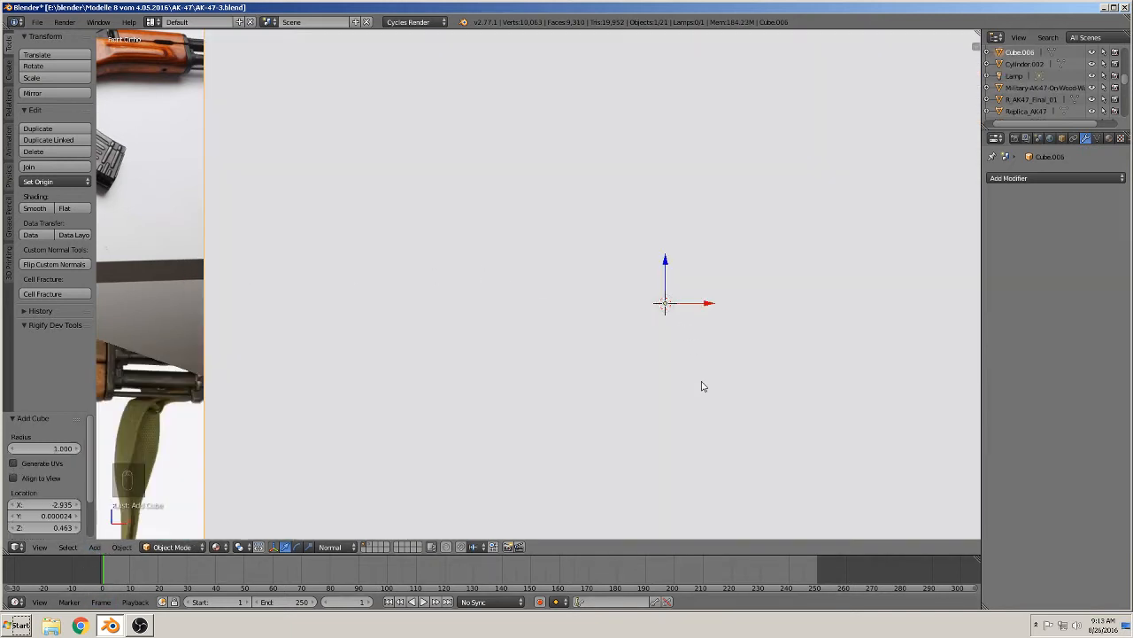
mouse_move(765, 426)
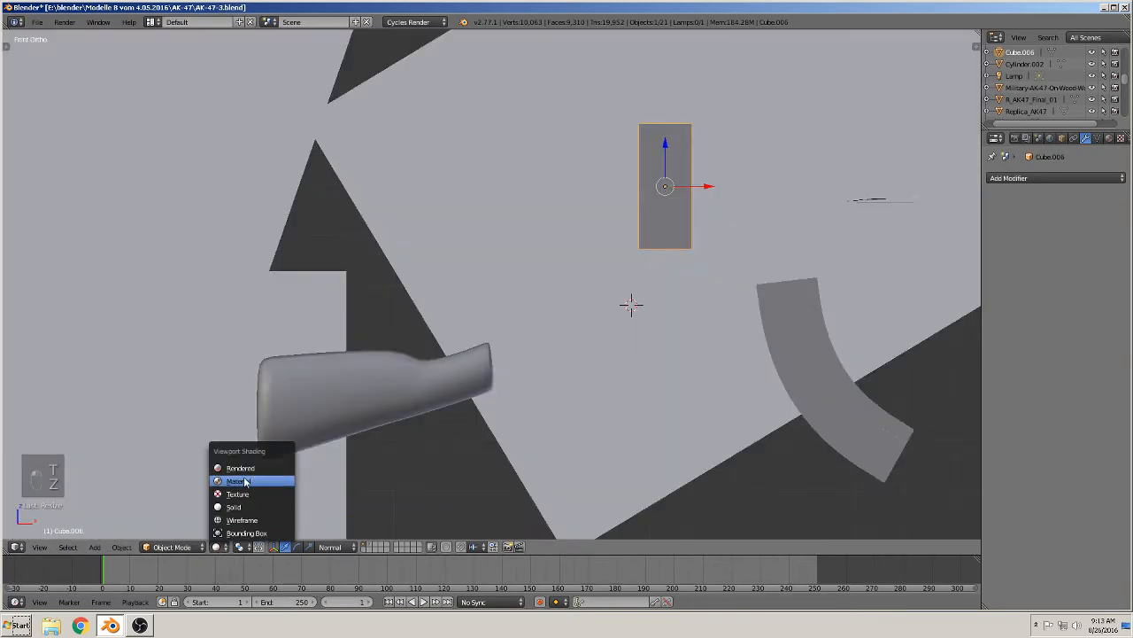
- Restore textured reference display and add subdivision smoothing to the slim block, then begin editing it
left_click(236, 480)
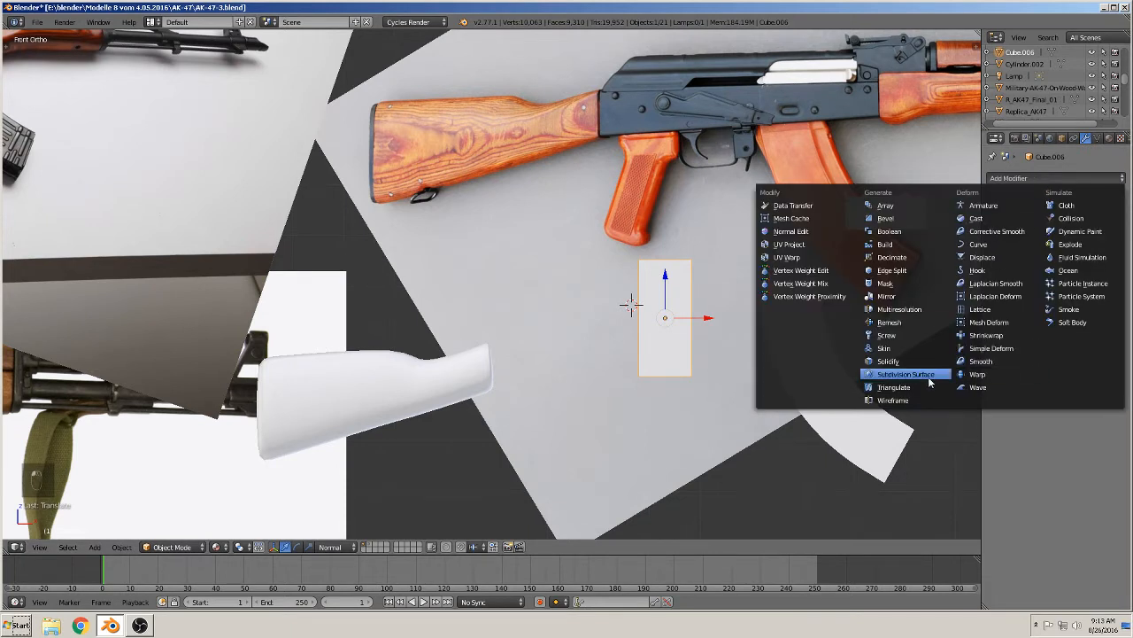
left_click(907, 372)
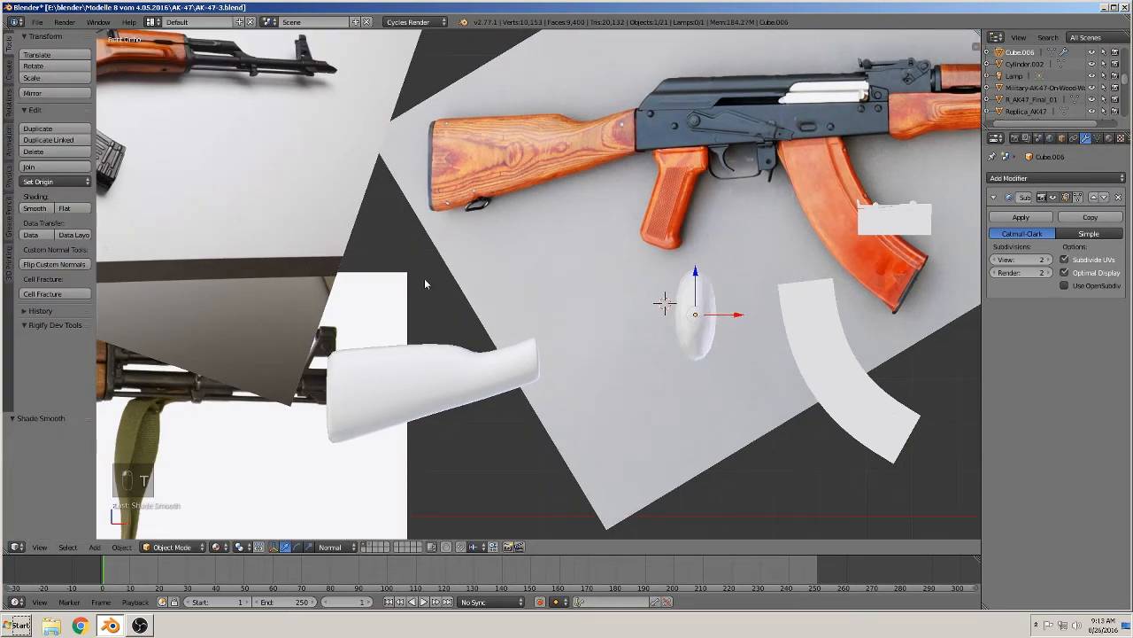
key("Tab")
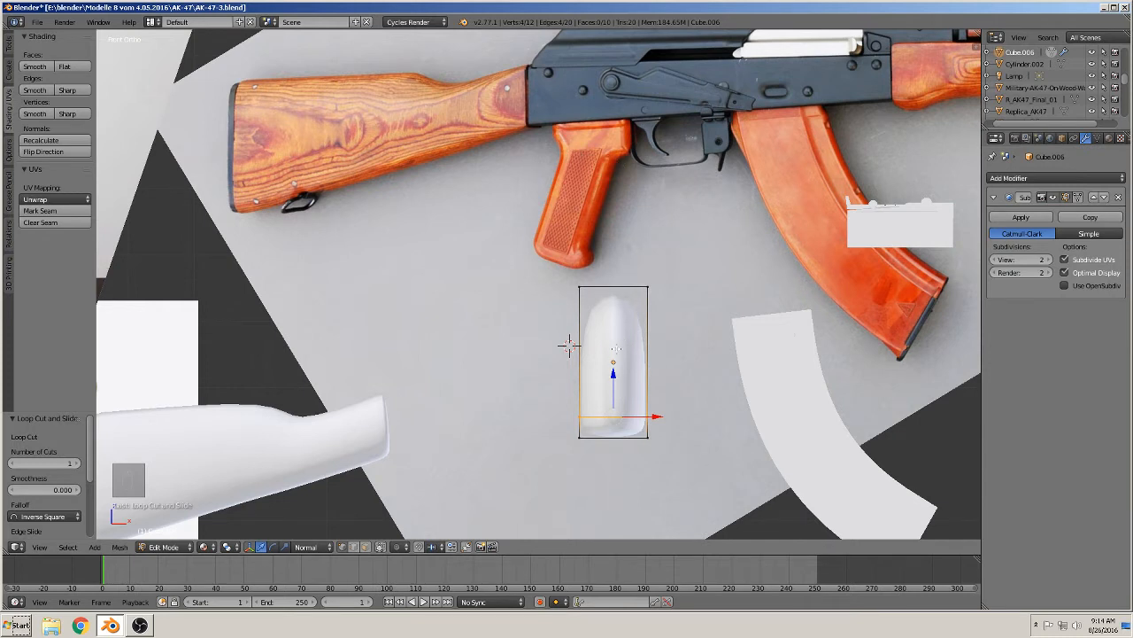
- Loop-cut and resize the upright block to a wider upper section
key("ctrl+r")
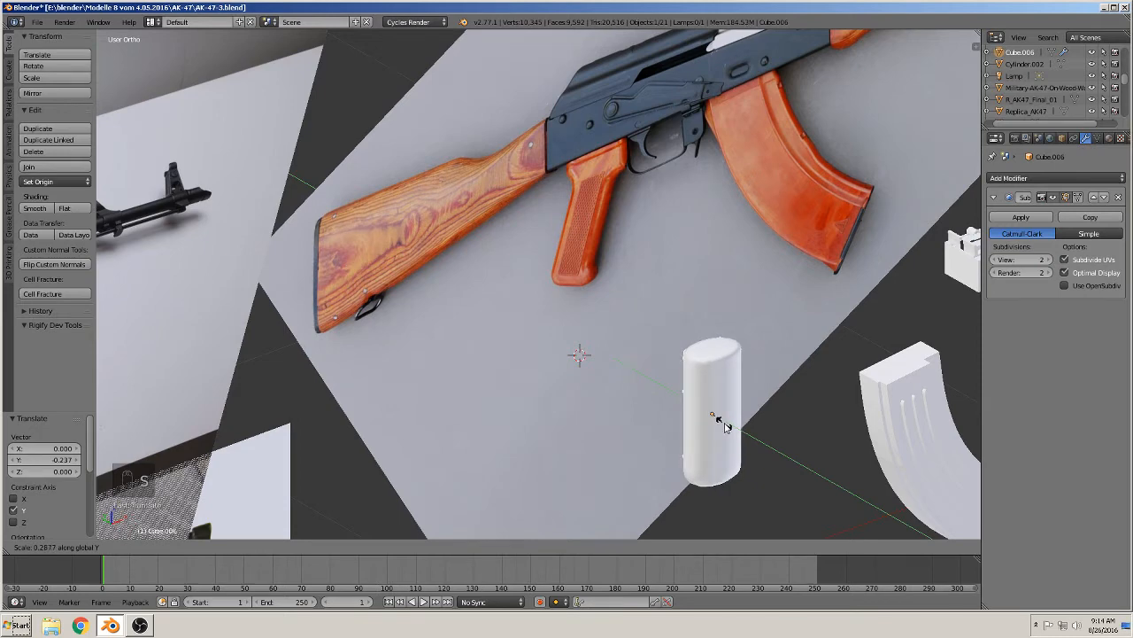
key("Tab")
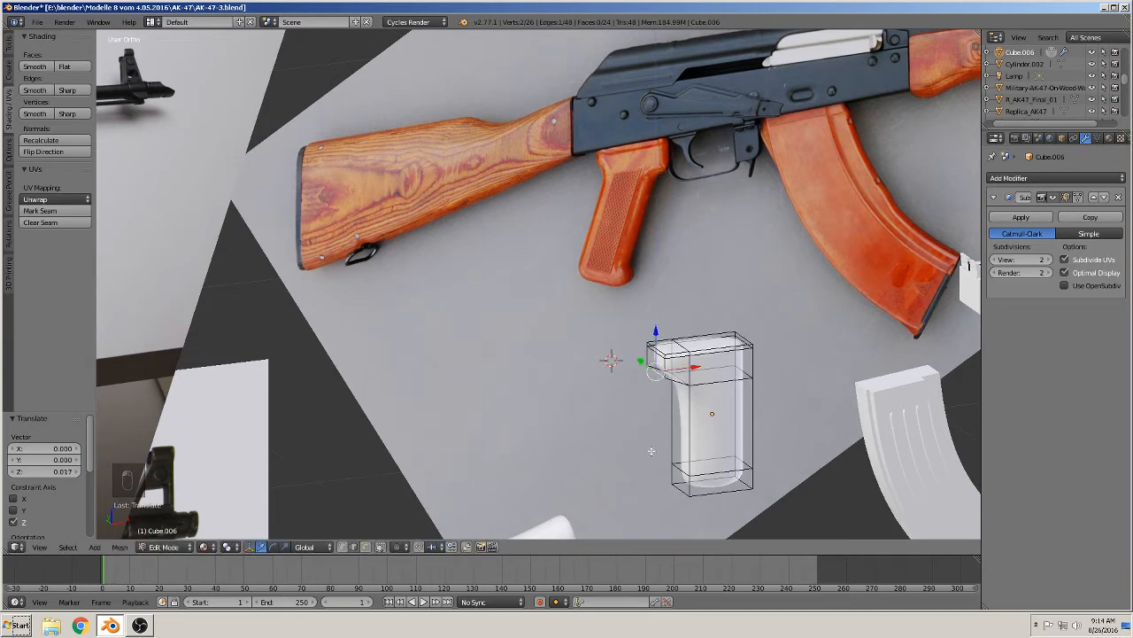
key("Tab")
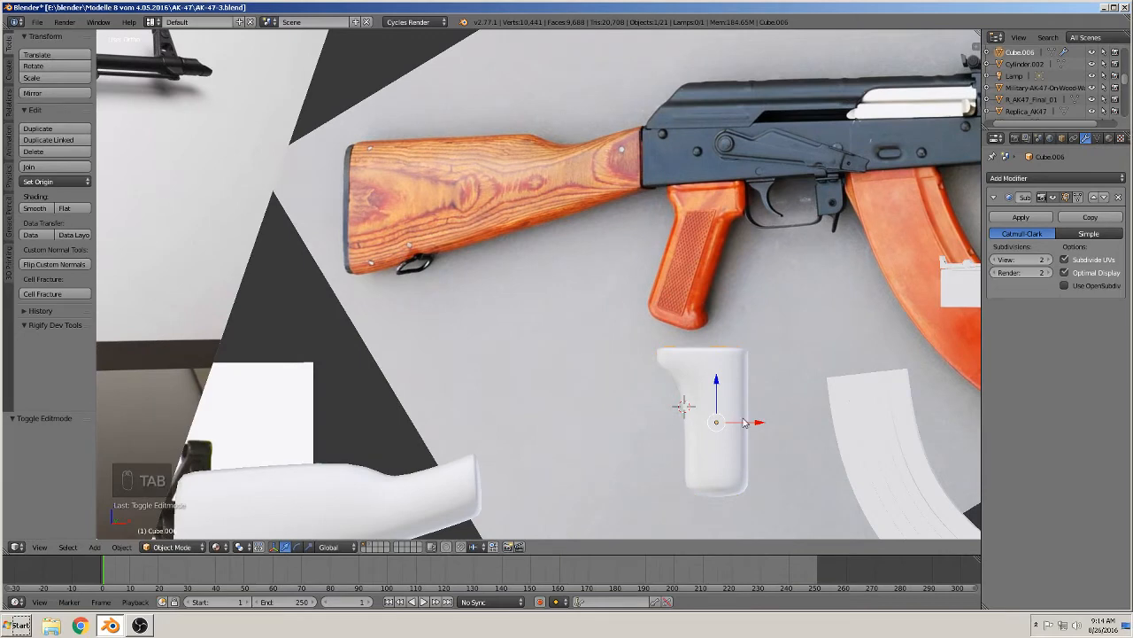
- Shrink and position the grip block over the reference pistol grip
key("Tab")
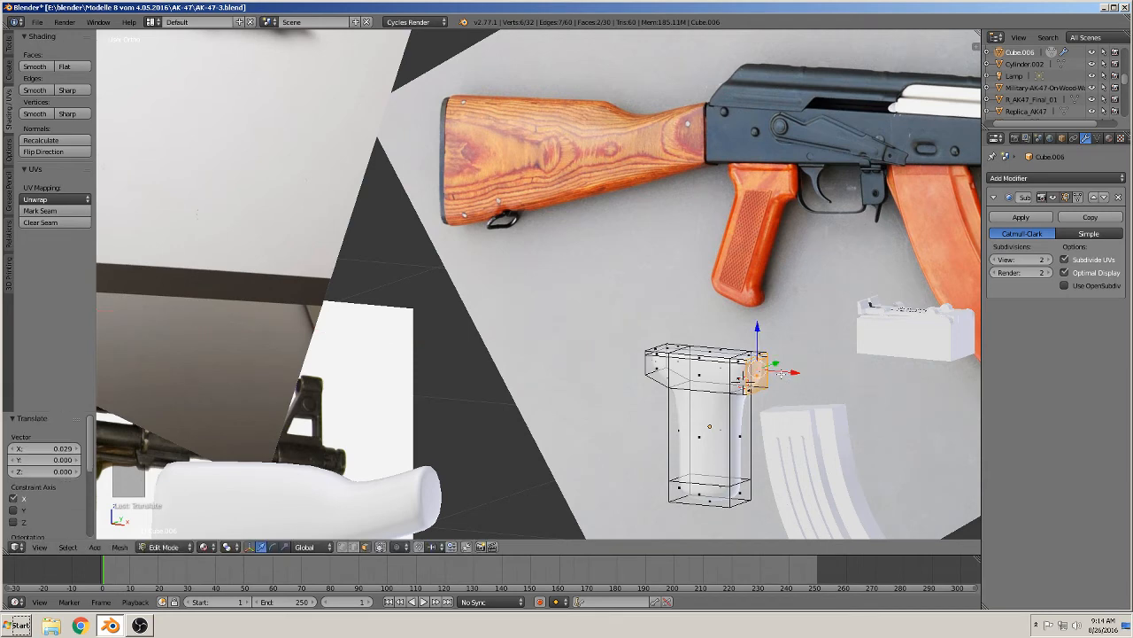
key("Tab")
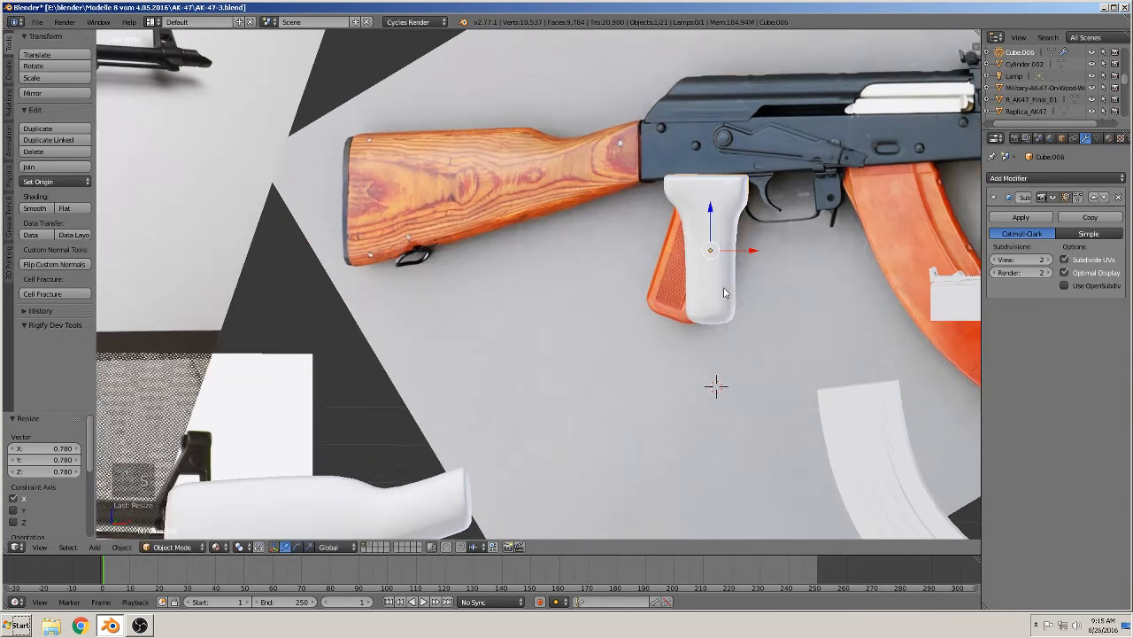
key("Tab")
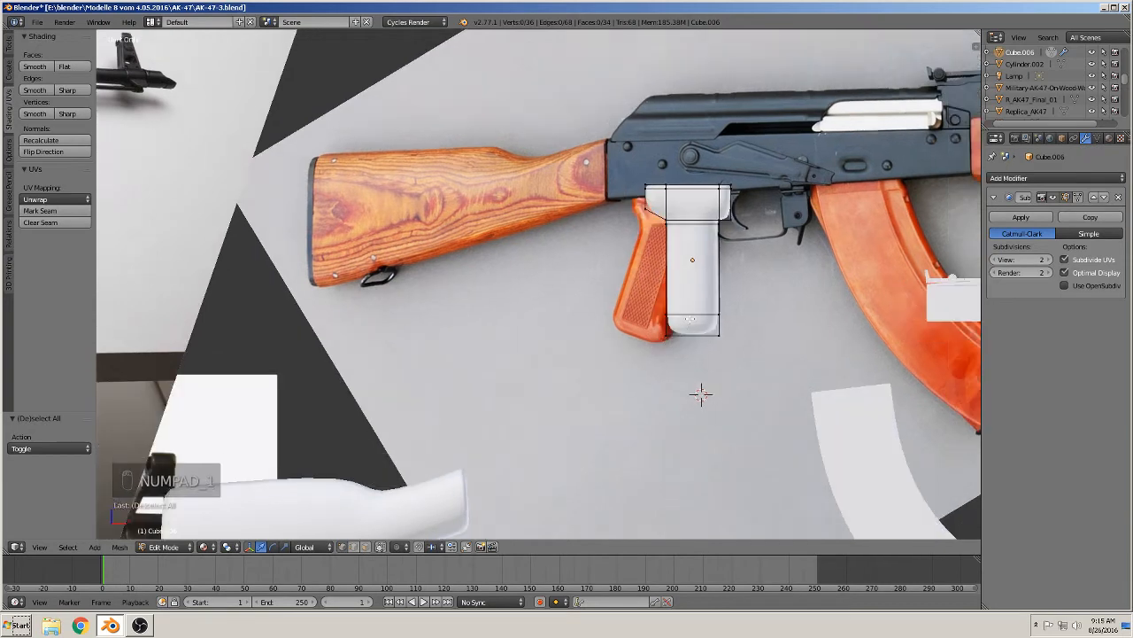
- Translate the grip's bottom face back and down to match the pistol grip angle
key("Tab")
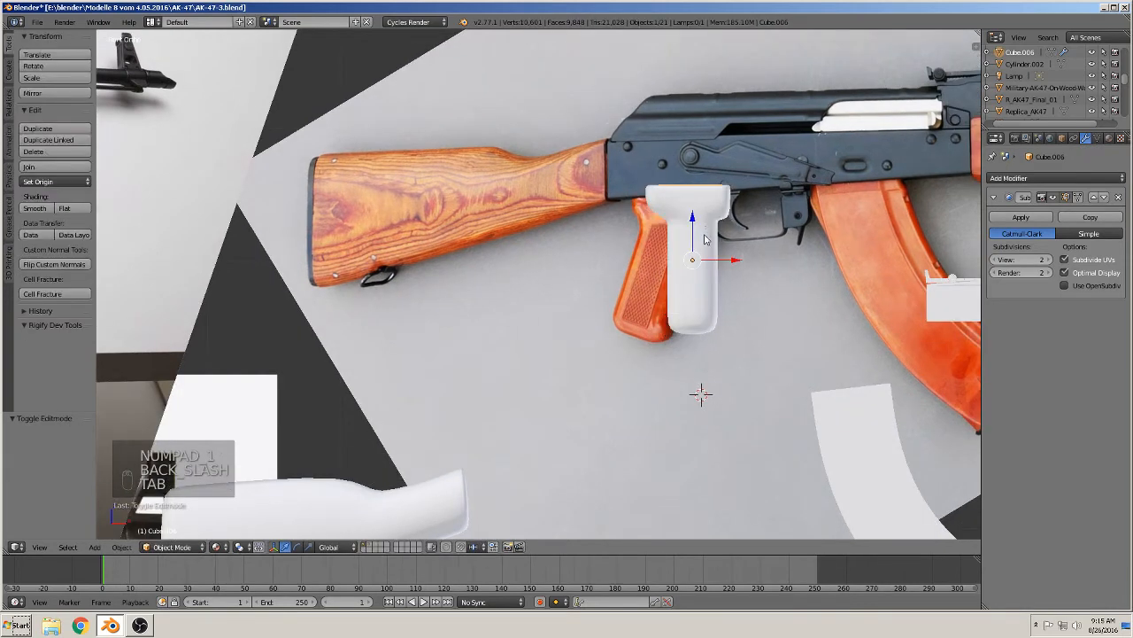
key("Tab")
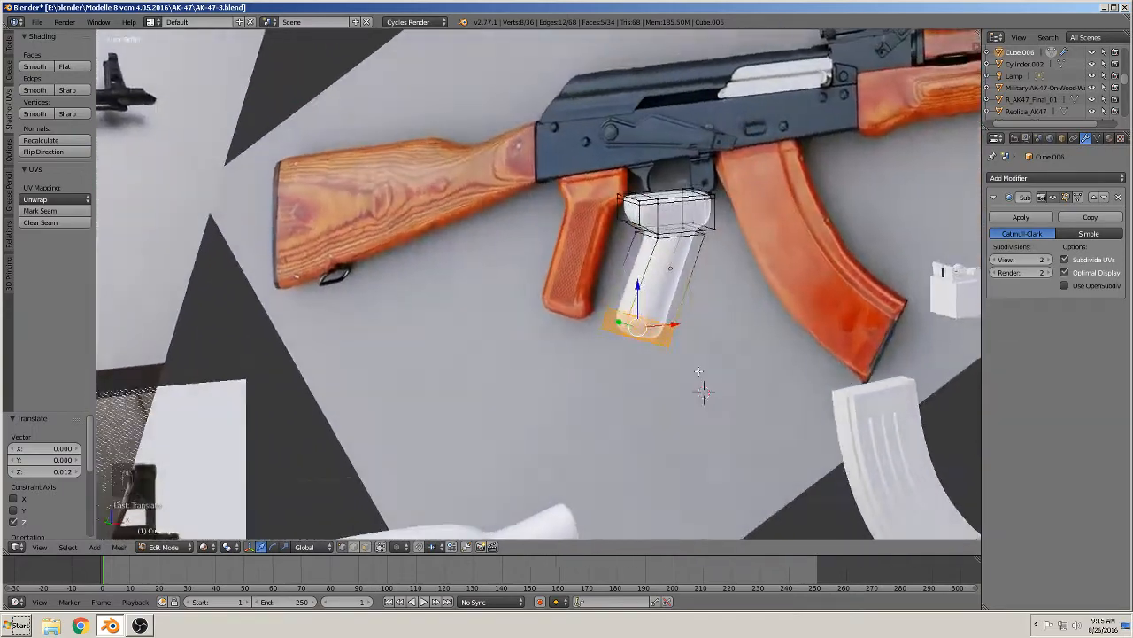
key("Tab")
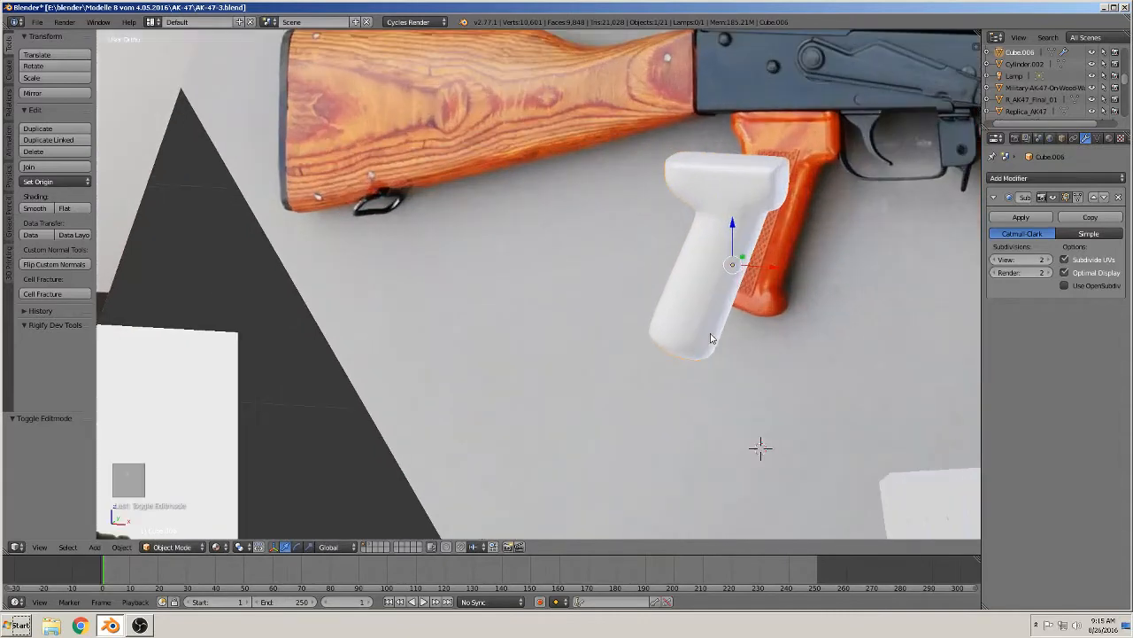
- Add loop cuts and shape the grip's top to follow the reference contour
key("Tab")
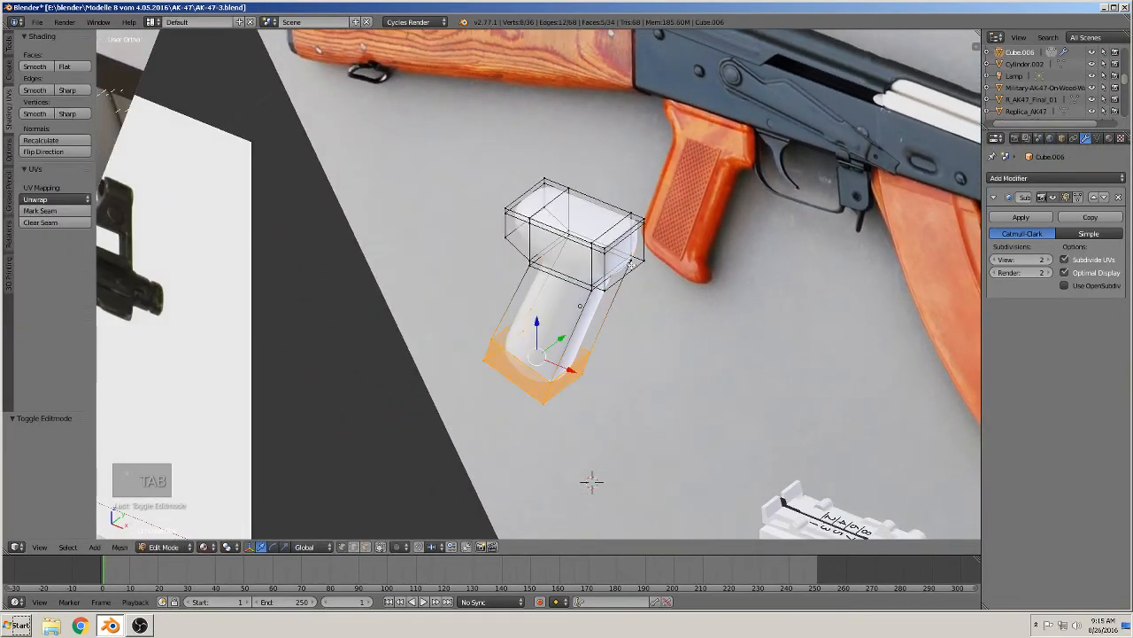
key("ctrl+r")
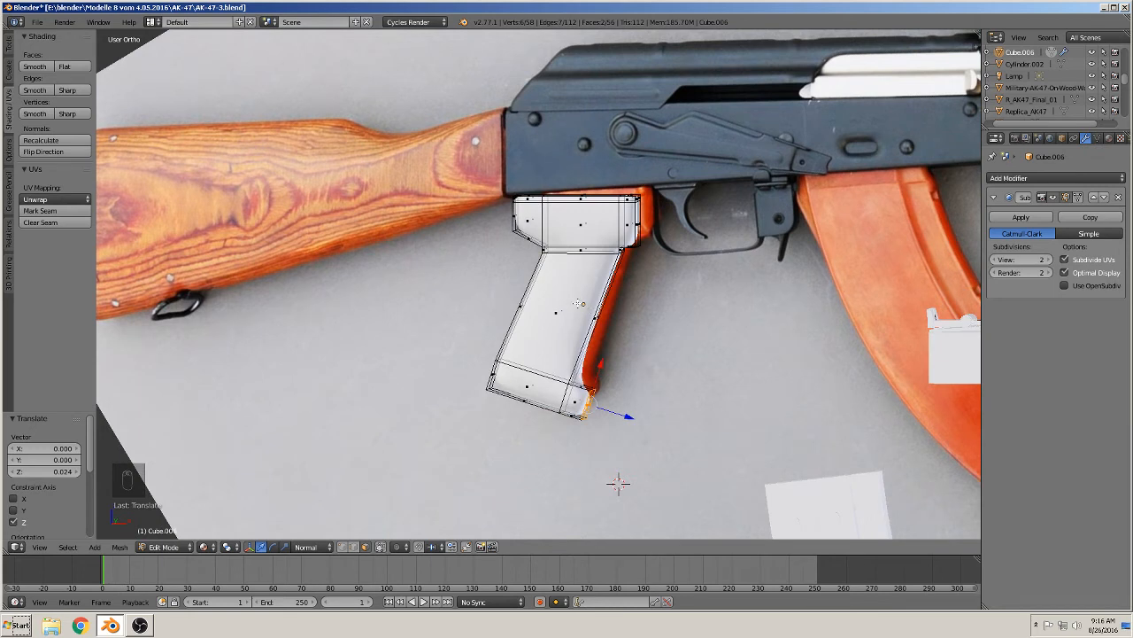
key("ctrl+r")
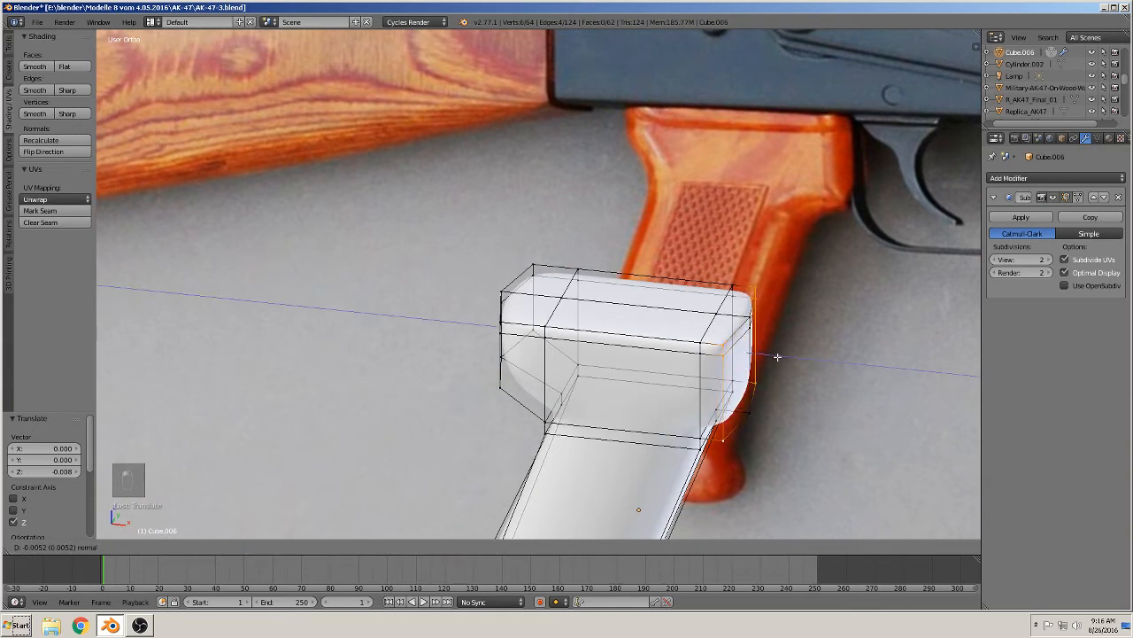
- Shift the bottom vertices into the flared grip end and exit to view the result
key("Tab")
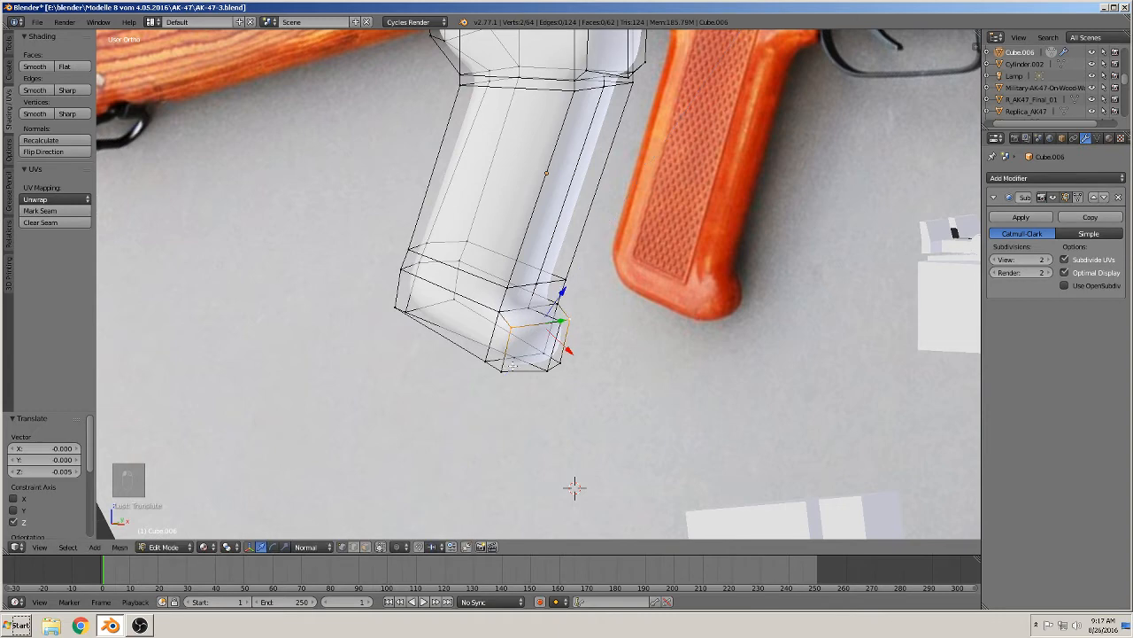
key("Tab")
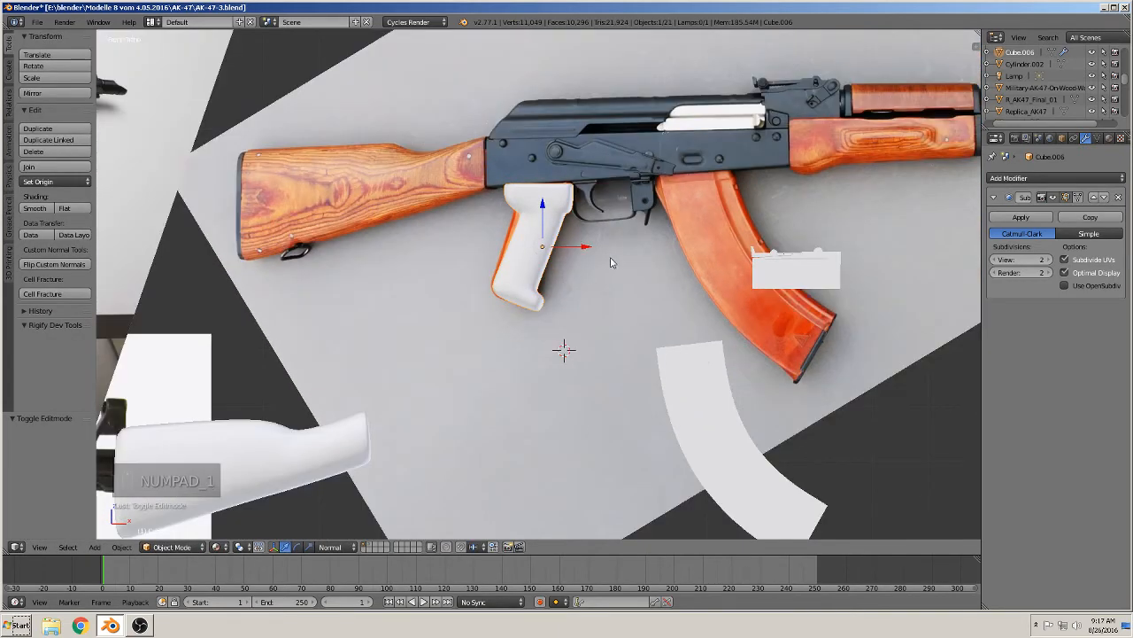
- Move the finished pistol grip off the reference into open space beside the stock
key("Tab")
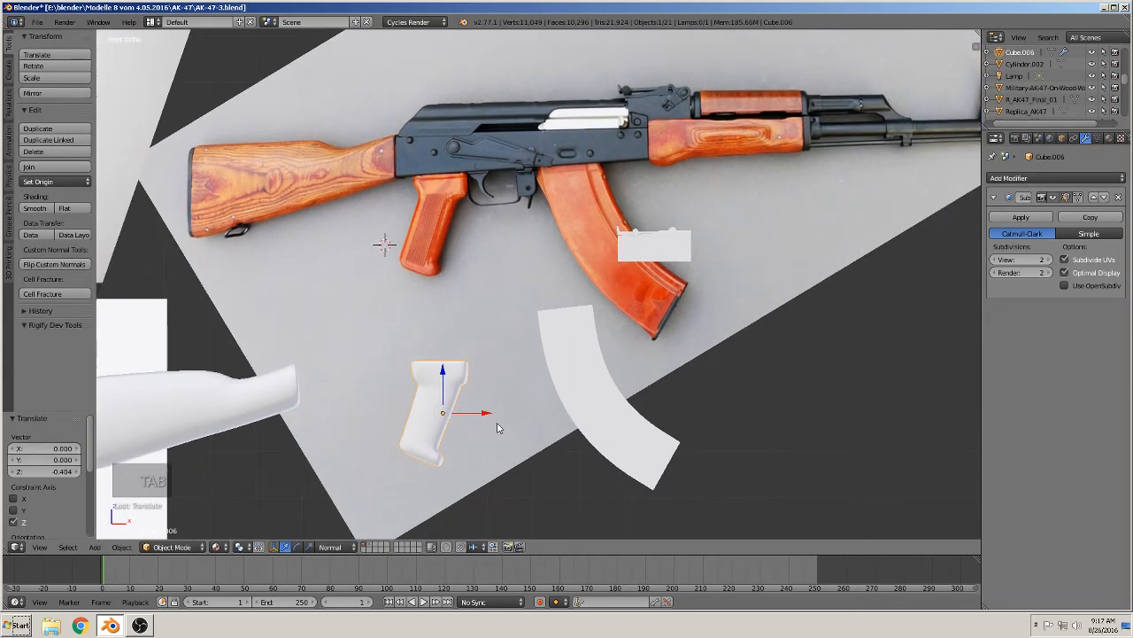
key("Tab")
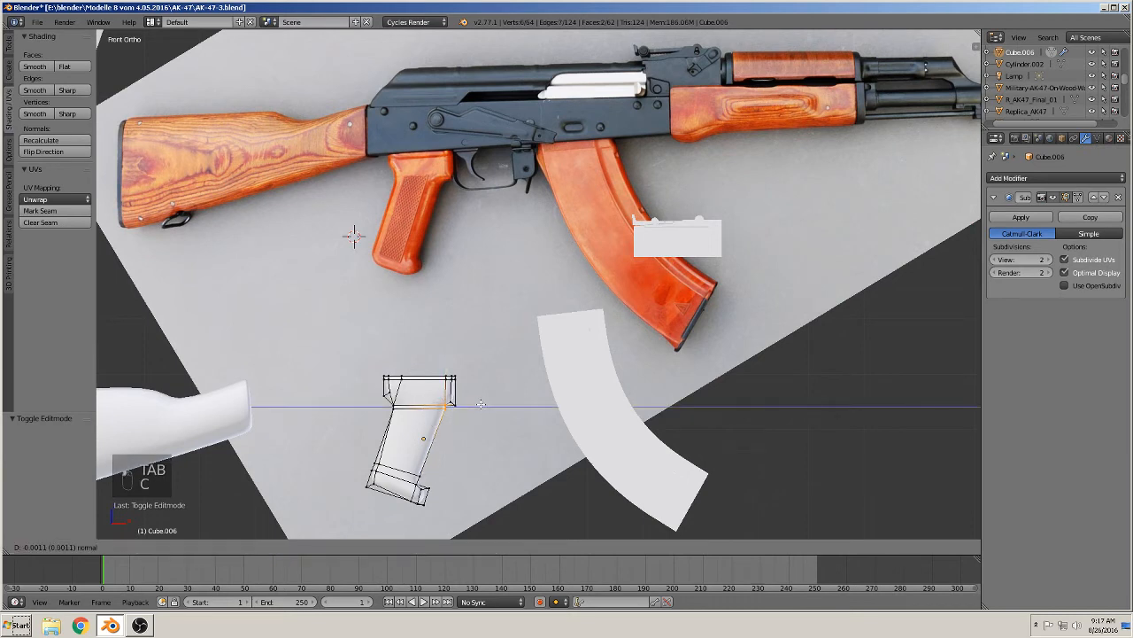
key("Tab")
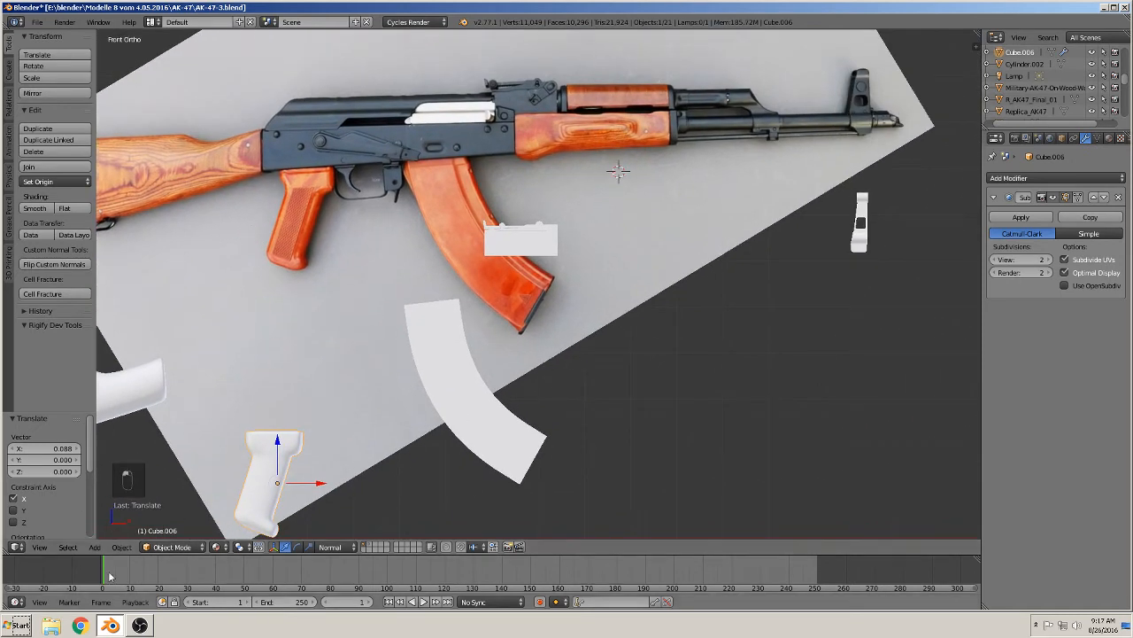
- Add a new cube from the Add menu and orbit to view it over the handguard
left_click(95, 545)
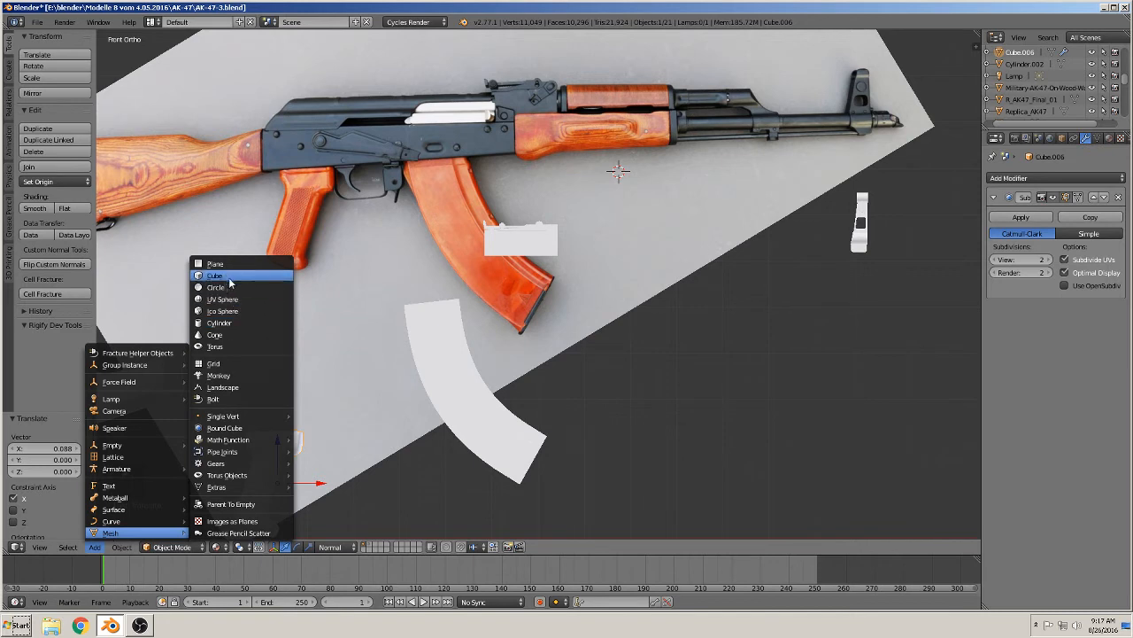
left_click(215, 276)
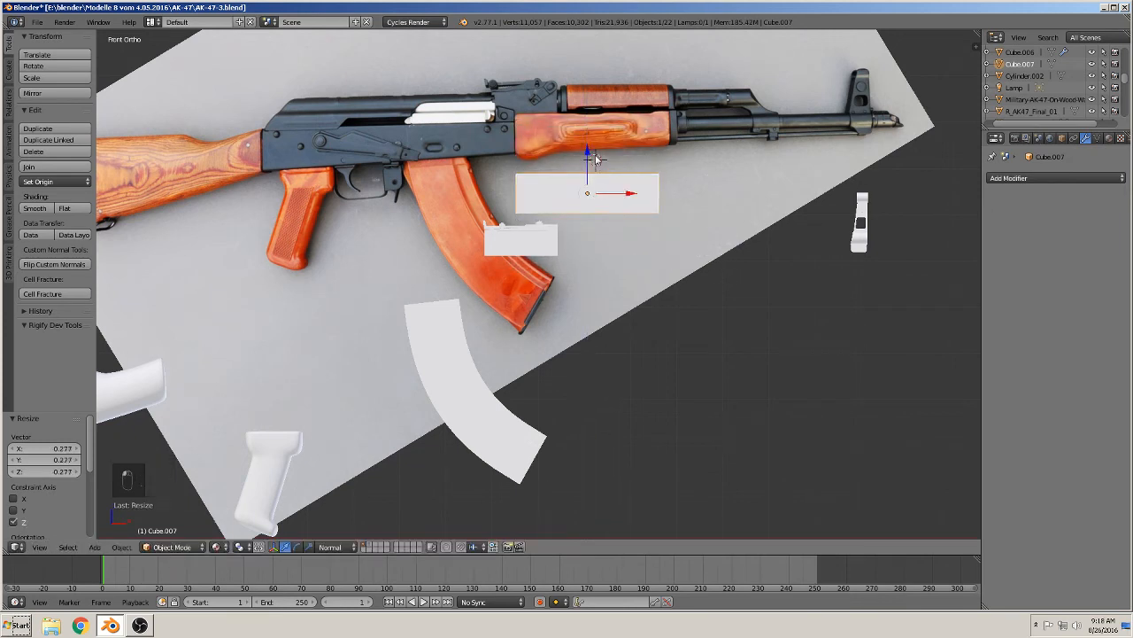
left_click_drag(588, 193, 593, 159)
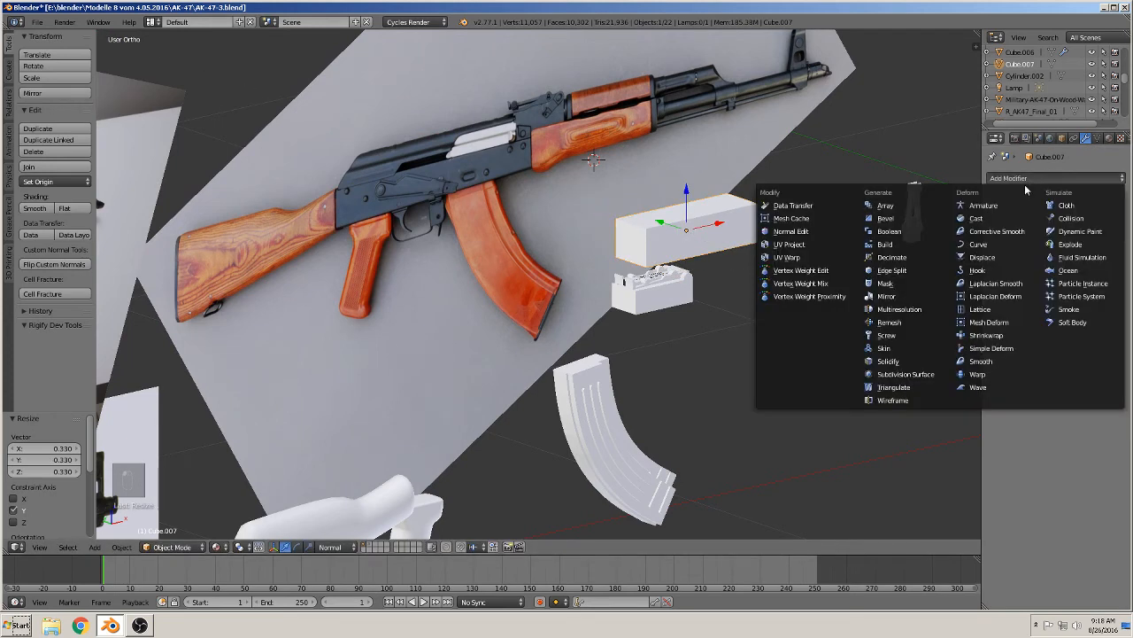
- Add a Subdivision Surface modifier, go to Front view and enter Edit Mode on the box
left_click(907, 374)
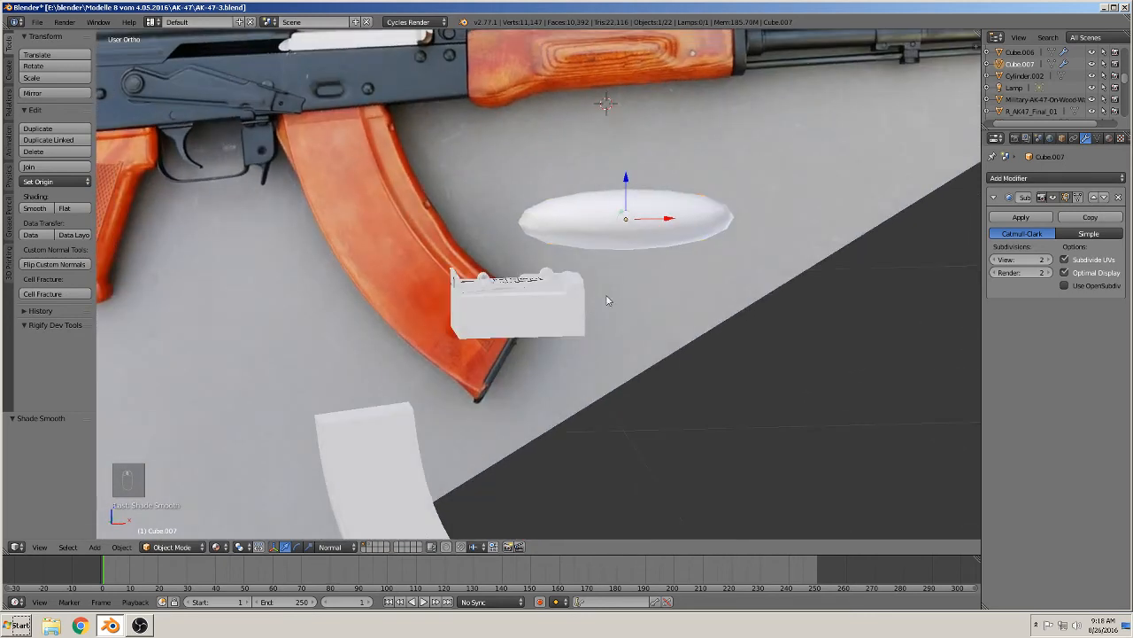
key("KP_1")
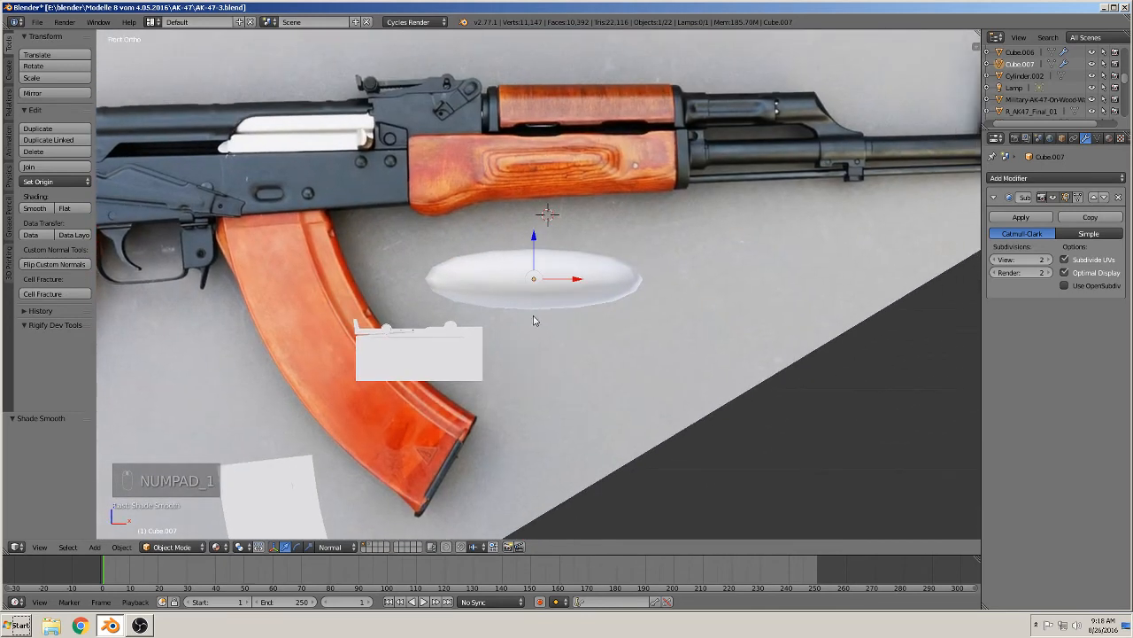
key("Tab")
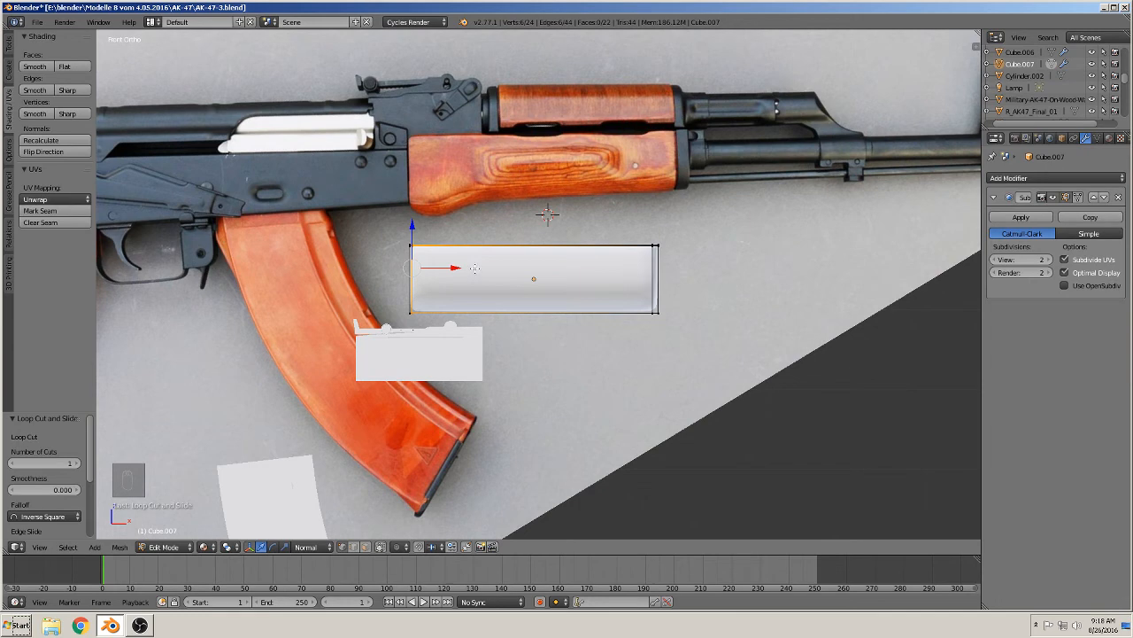
- Loop-cut the handguard to form the stepped rear underside, then leave Edit Mode
key("ctrl+r")
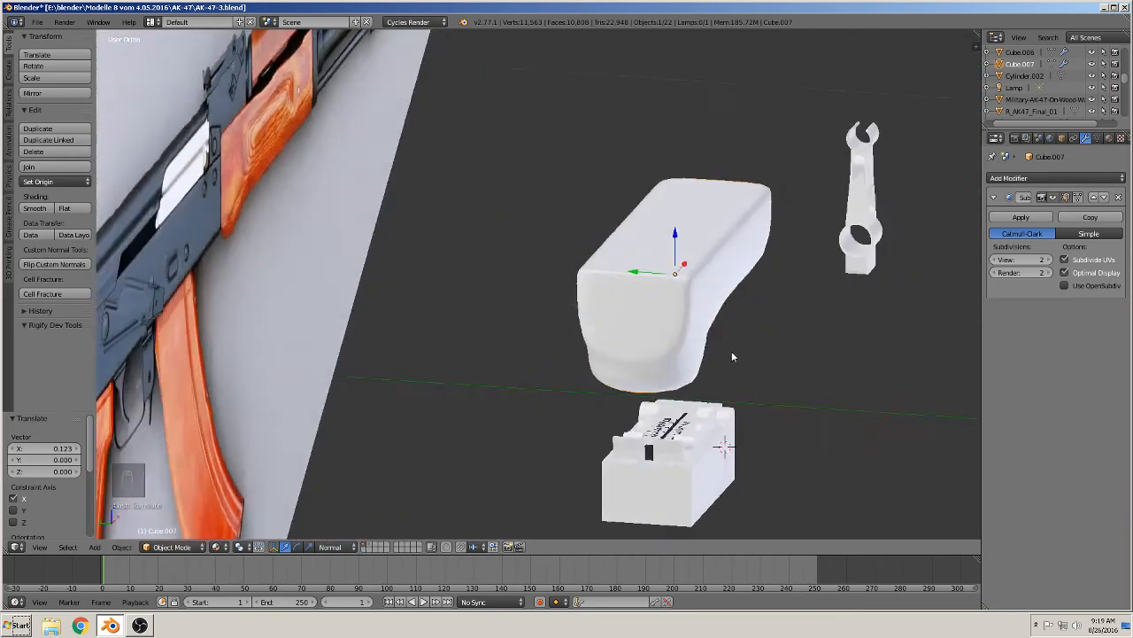
key("Tab")
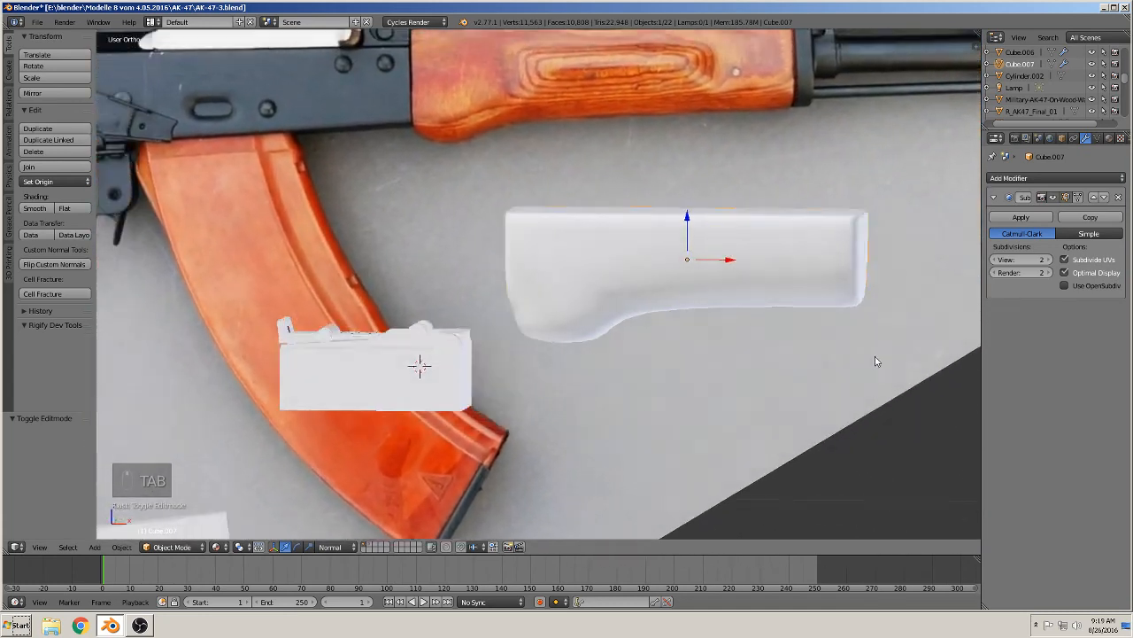
- Drag the finished handguard down below the rifle reference beside the other parts
key("KP_1")
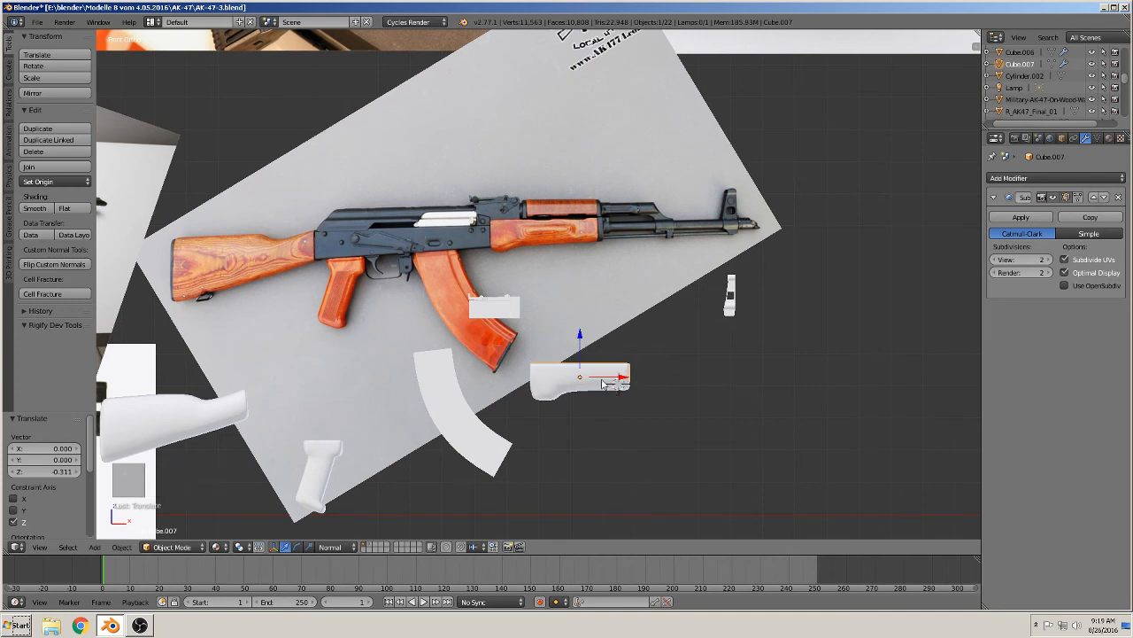
left_click_drag(581, 376, 457, 375)
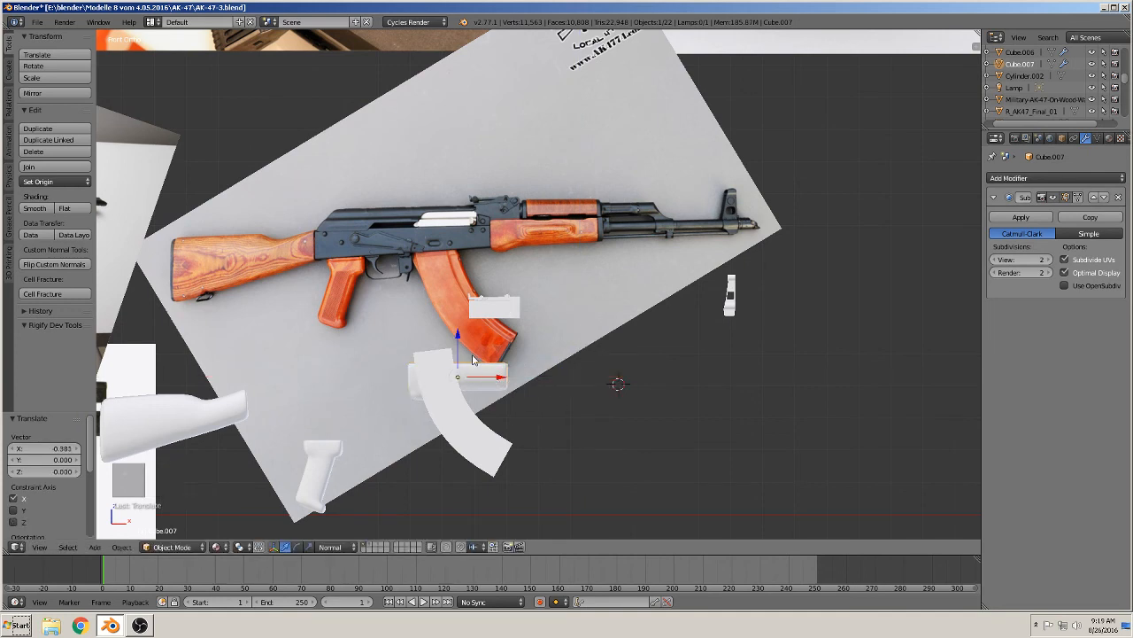